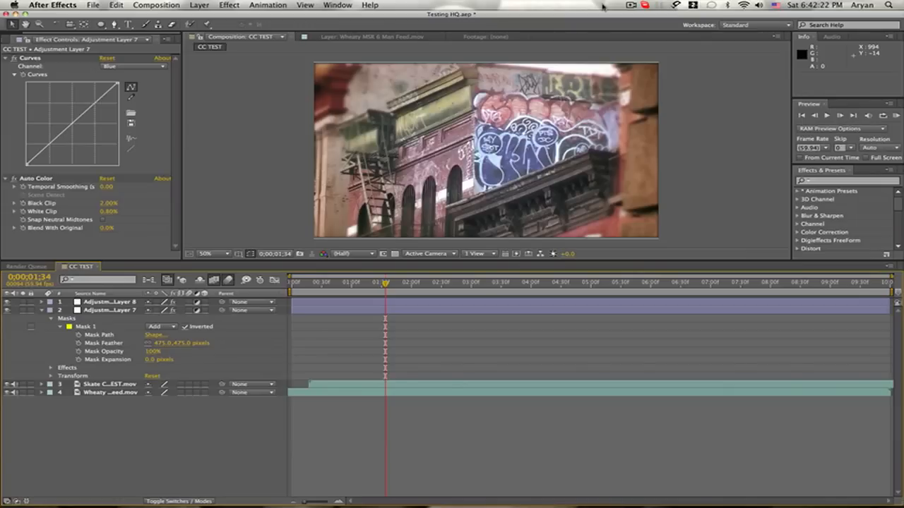
pyautogui.moveTo(520, 7)
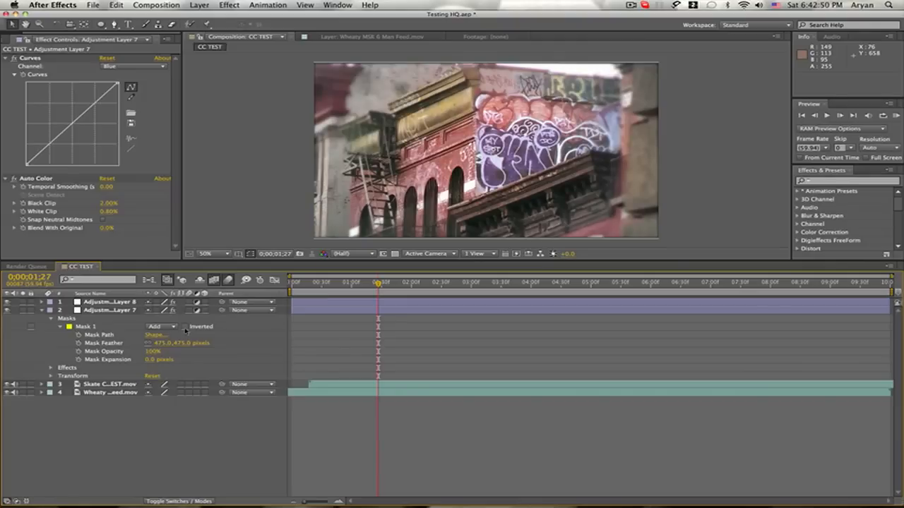
# Scrub through the composition to preview the graffiti, gameplay and skate shots
pyautogui.click(184, 327)
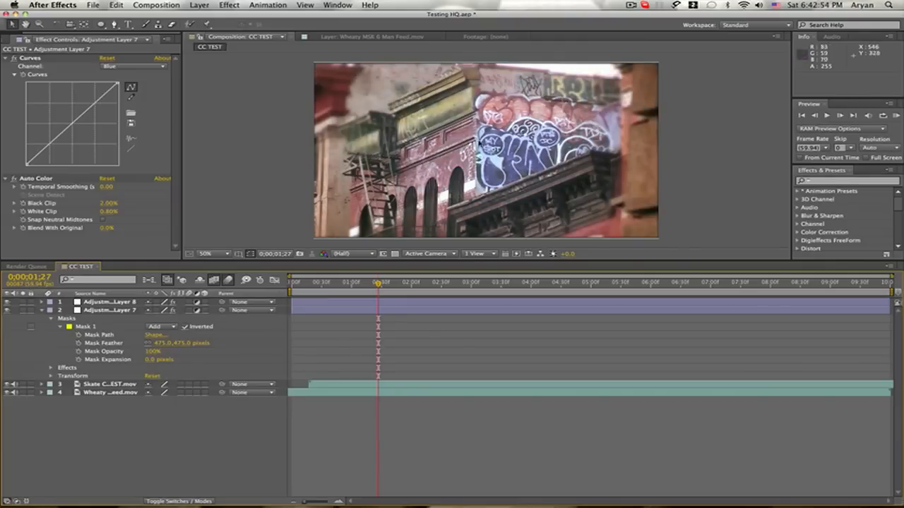
pyautogui.moveTo(734, 142)
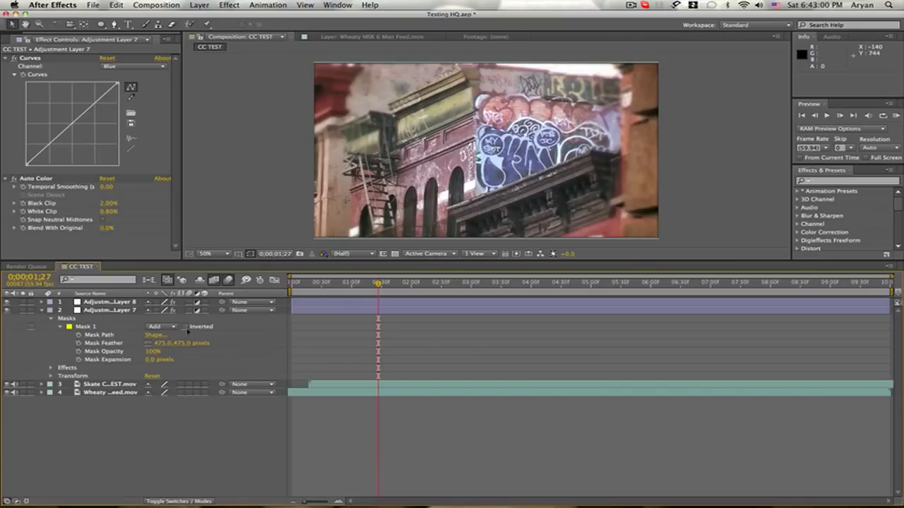
pyautogui.click(183, 326)
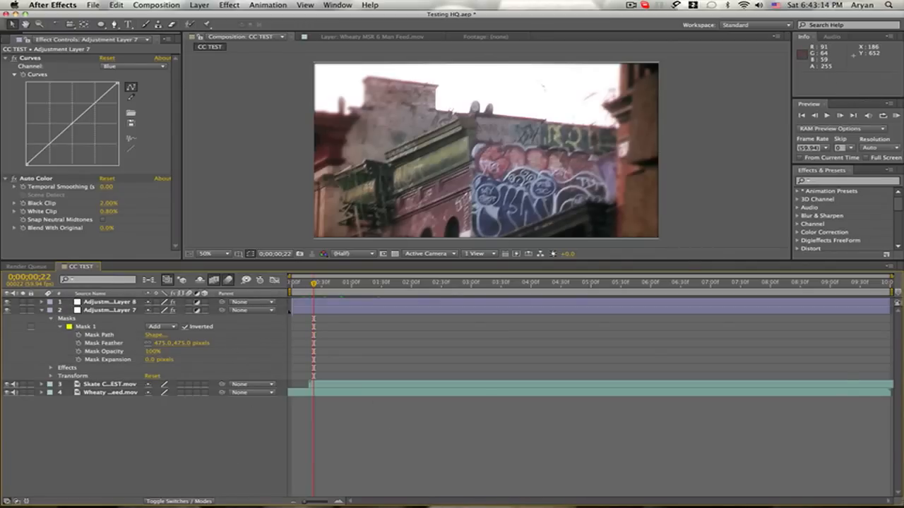
pyautogui.moveTo(313, 283); pyautogui.dragTo(384, 282)
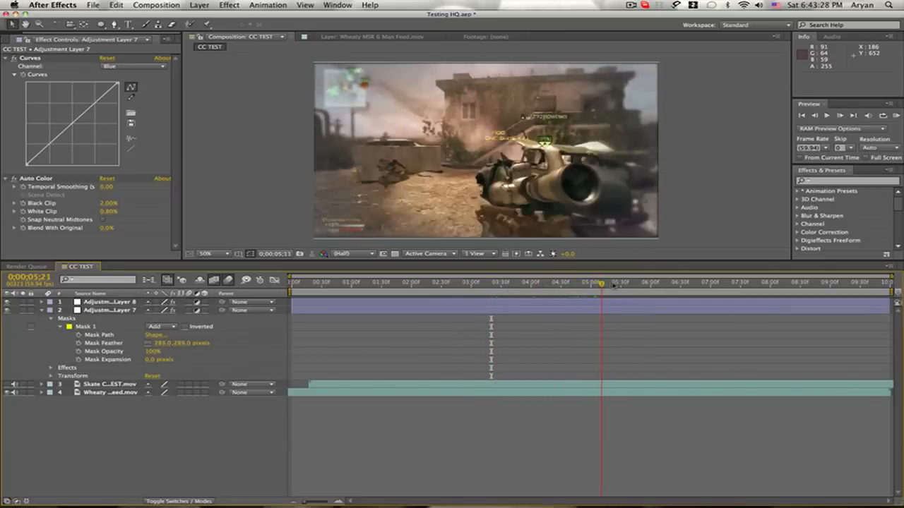
pyautogui.click(450, 282)
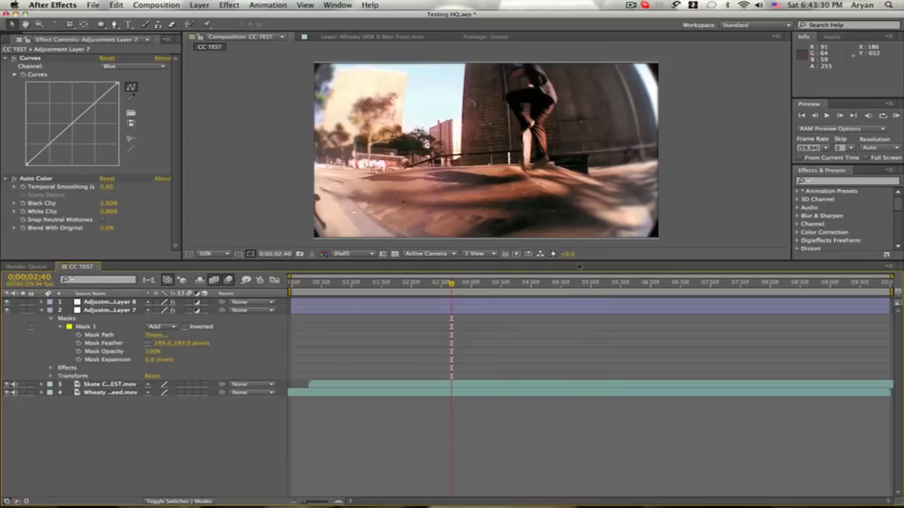
pyautogui.moveTo(449, 281); pyautogui.dragTo(467, 282)
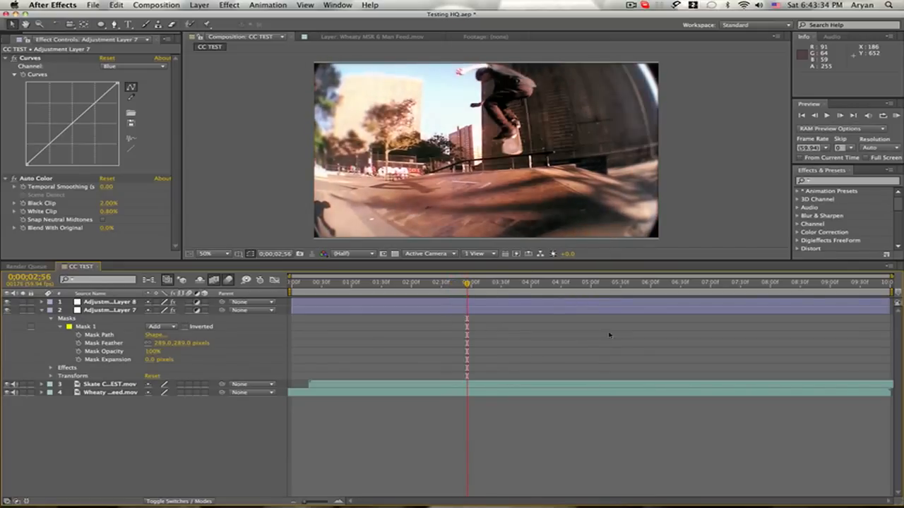
pyautogui.moveTo(346, 353)
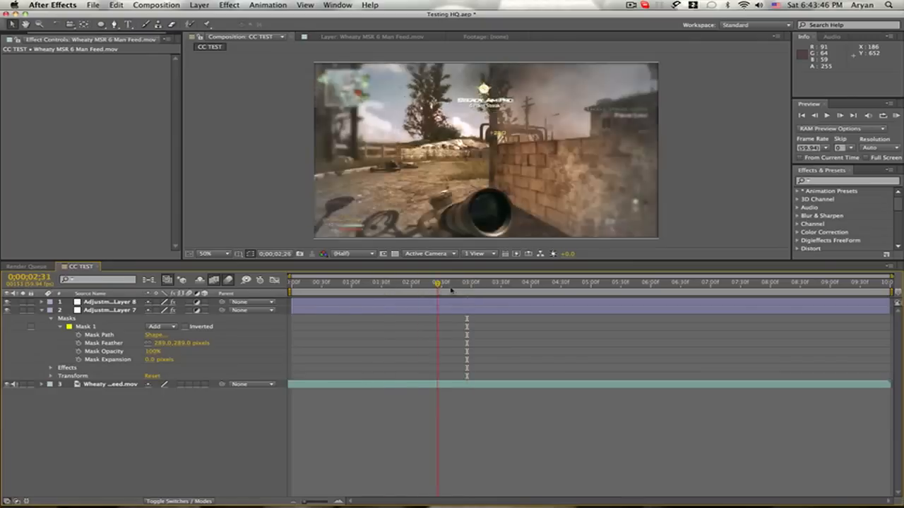
# Scrub further along the timeline to preview the gameplay clip
pyautogui.moveTo(438, 282); pyautogui.dragTo(511, 282)
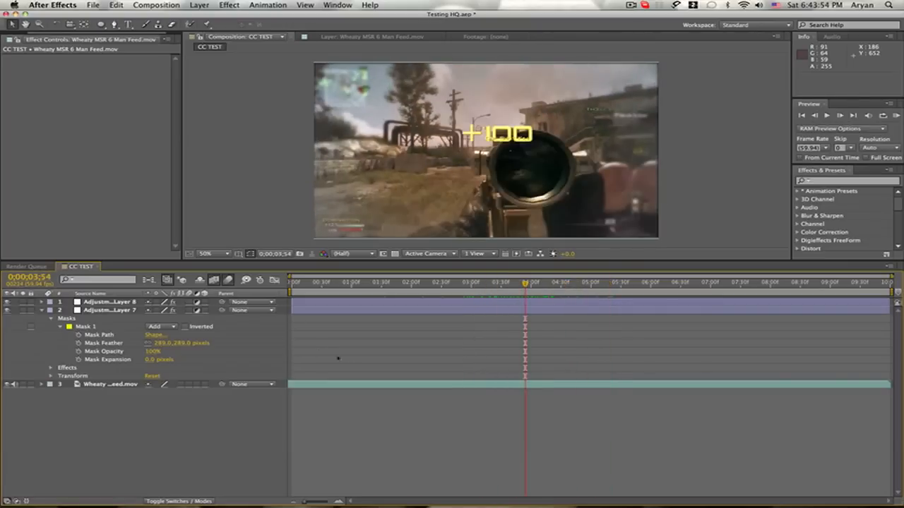
pyautogui.moveTo(272, 350)
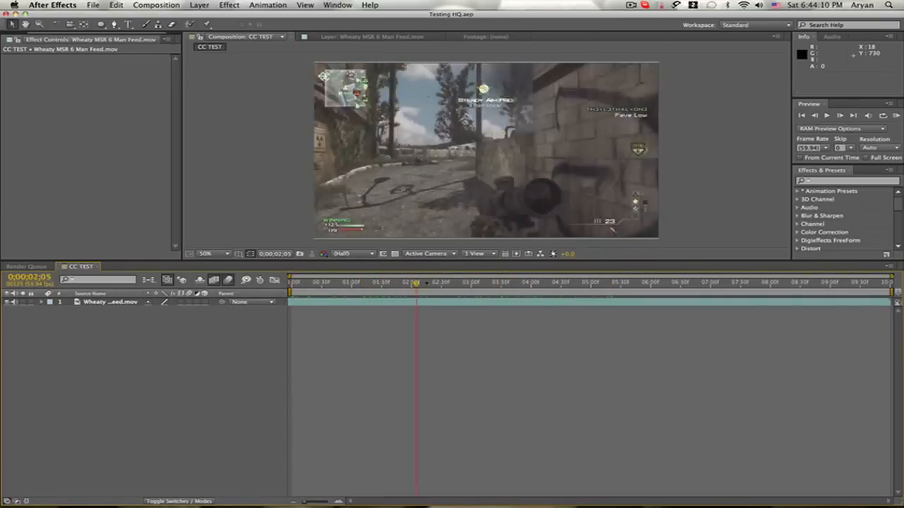
pyautogui.click(500, 283)
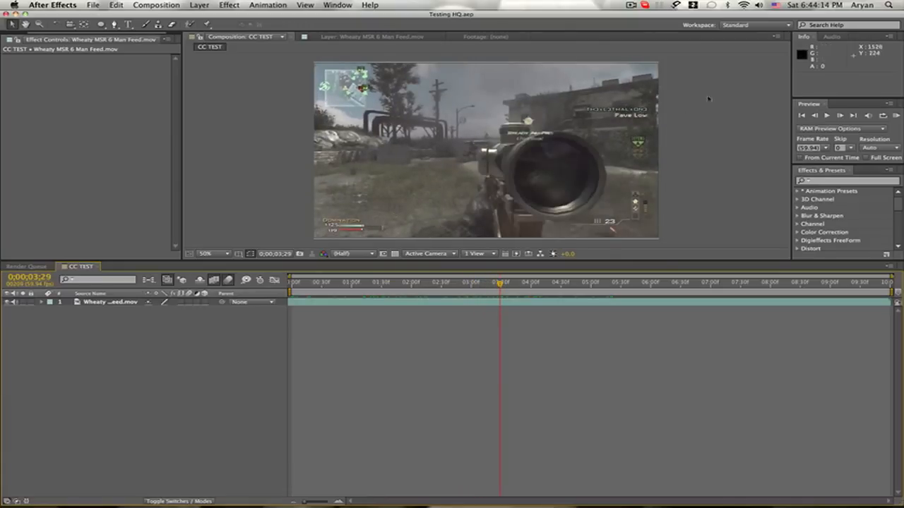
pyautogui.moveTo(413, 168)
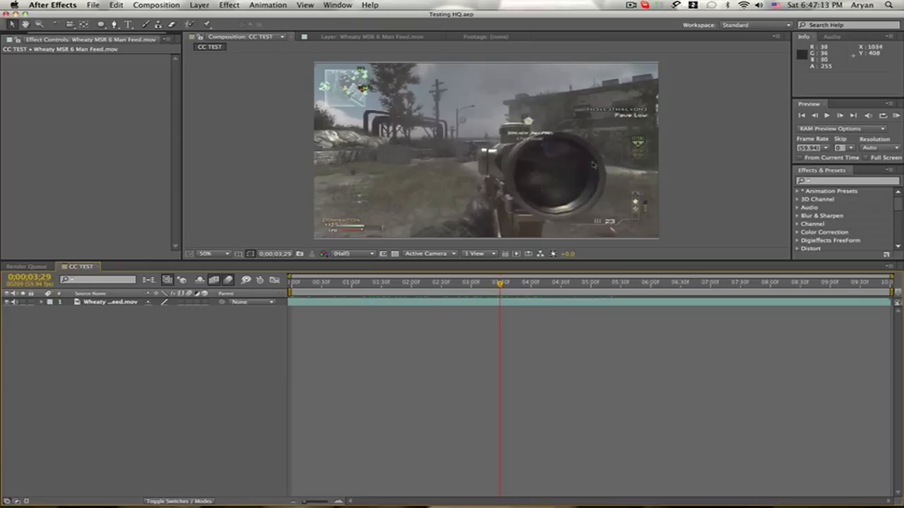
pyautogui.moveTo(615, 190)
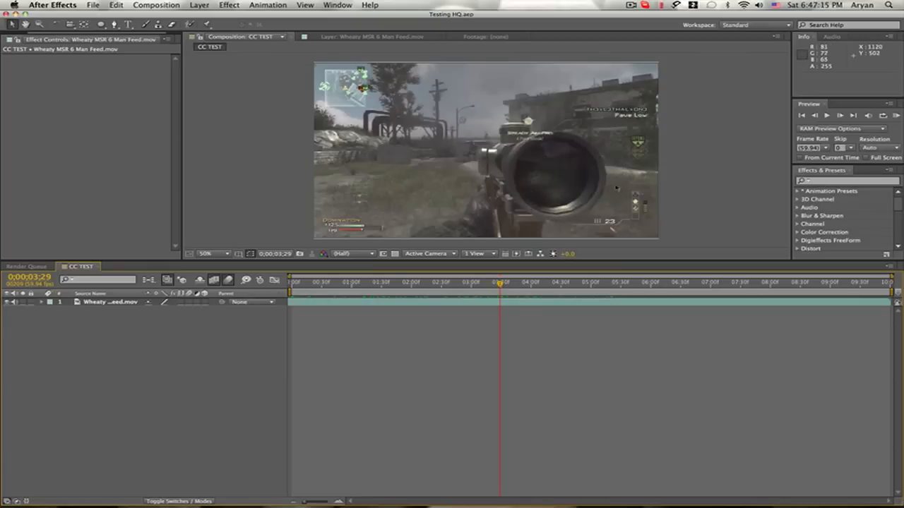
pyautogui.moveTo(559, 212)
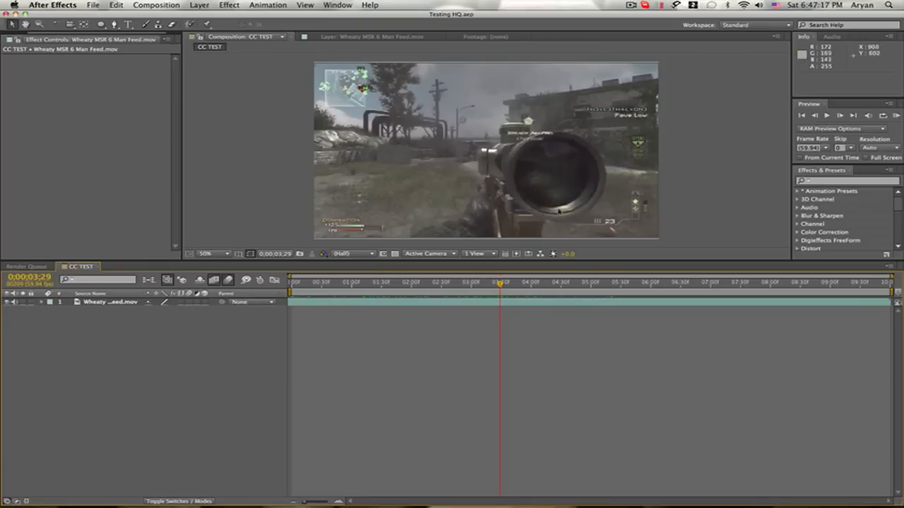
pyautogui.moveTo(521, 200)
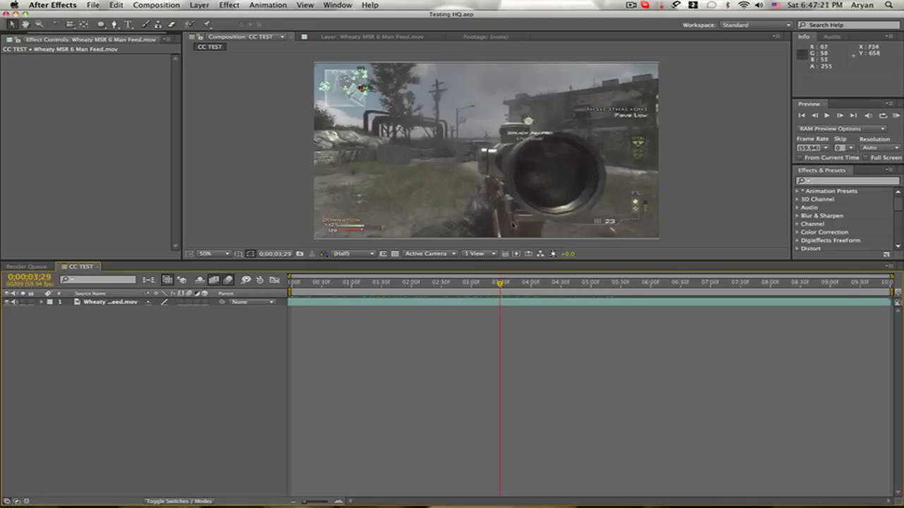
pyautogui.moveTo(553, 156)
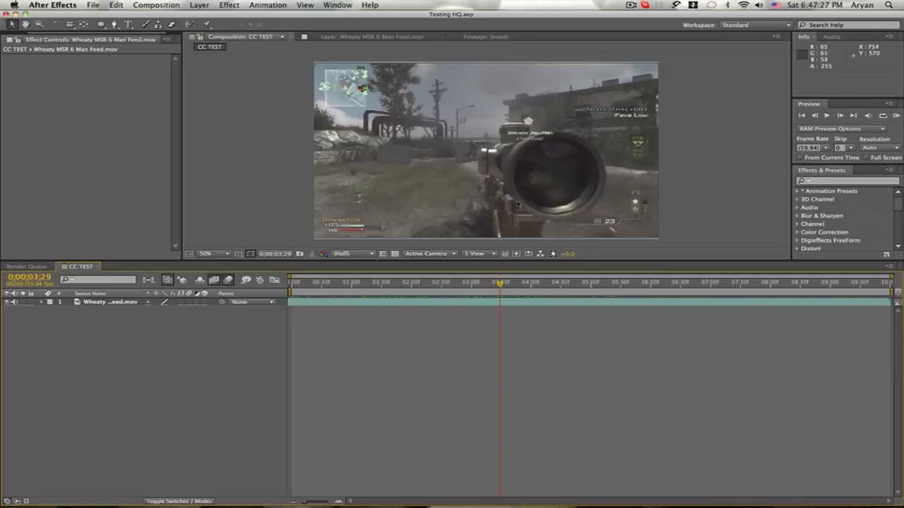
pyautogui.moveTo(582, 148)
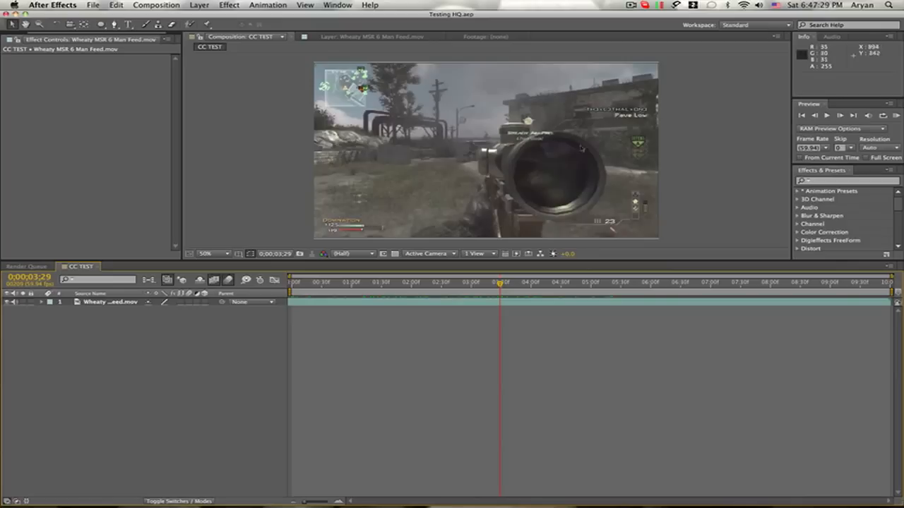
pyautogui.moveTo(638, 178)
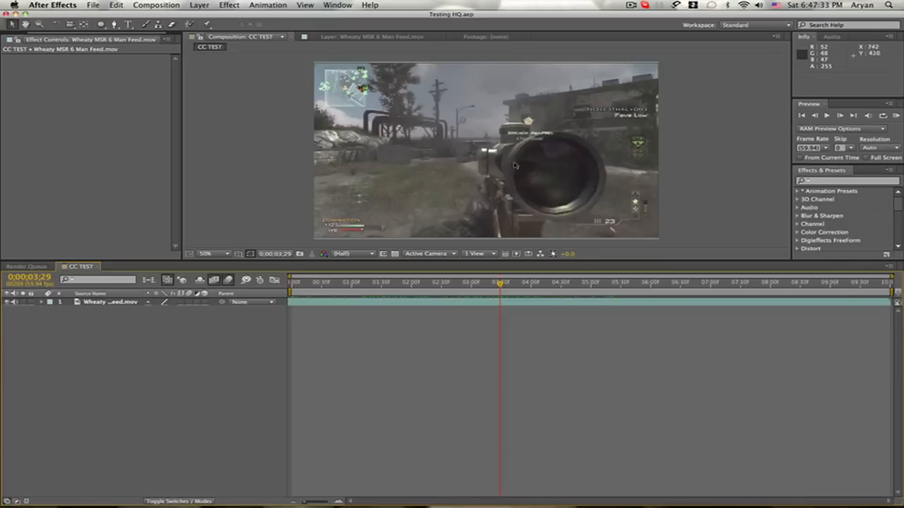
pyautogui.moveTo(520, 99)
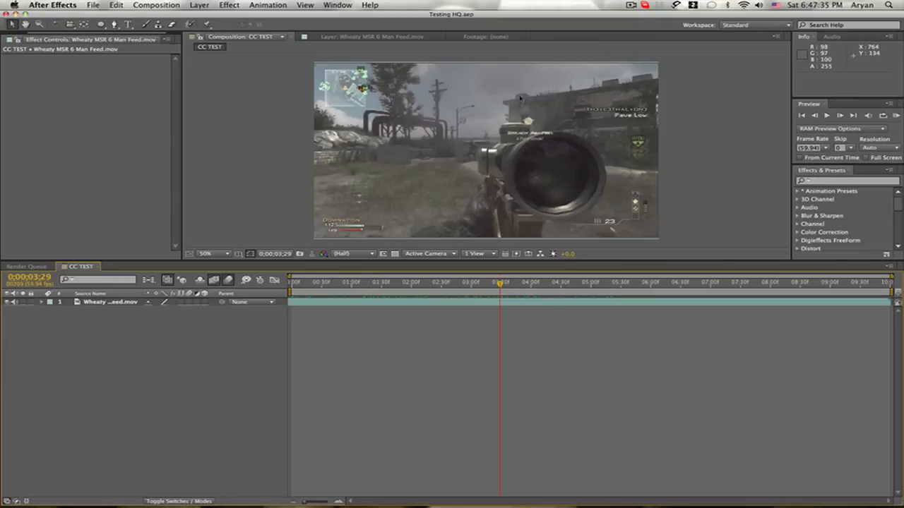
pyautogui.moveTo(192, 144)
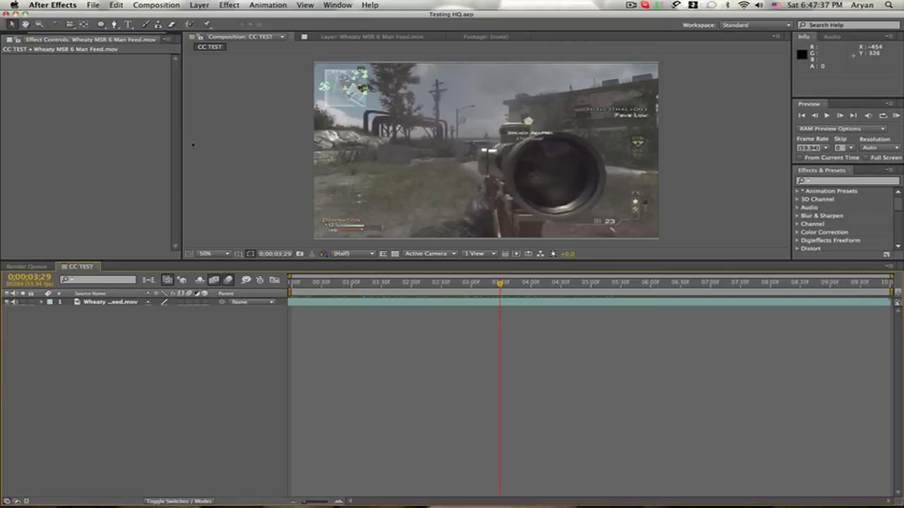
# Create an adjustment layer above the gameplay clip and apply Auto Color to it
pyautogui.click(199, 5)
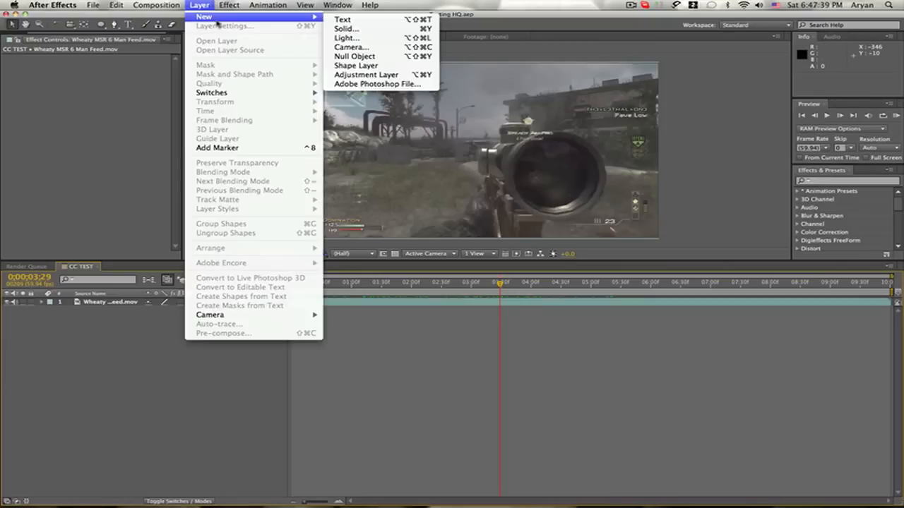
pyautogui.click(366, 74)
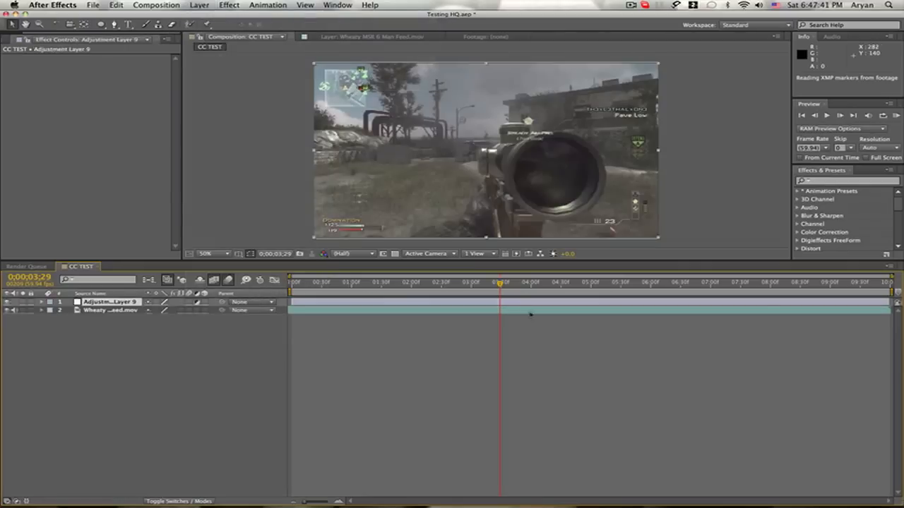
pyautogui.moveTo(439, 296)
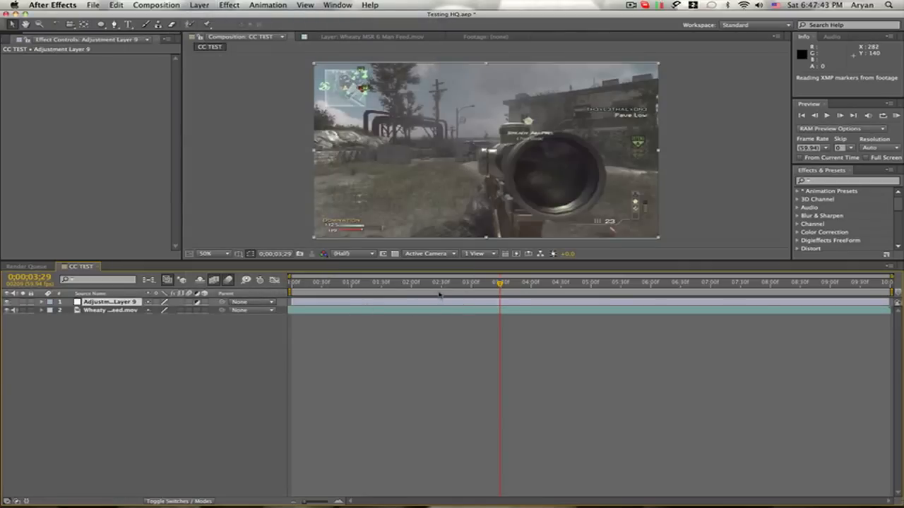
pyautogui.rightClick(110, 302)
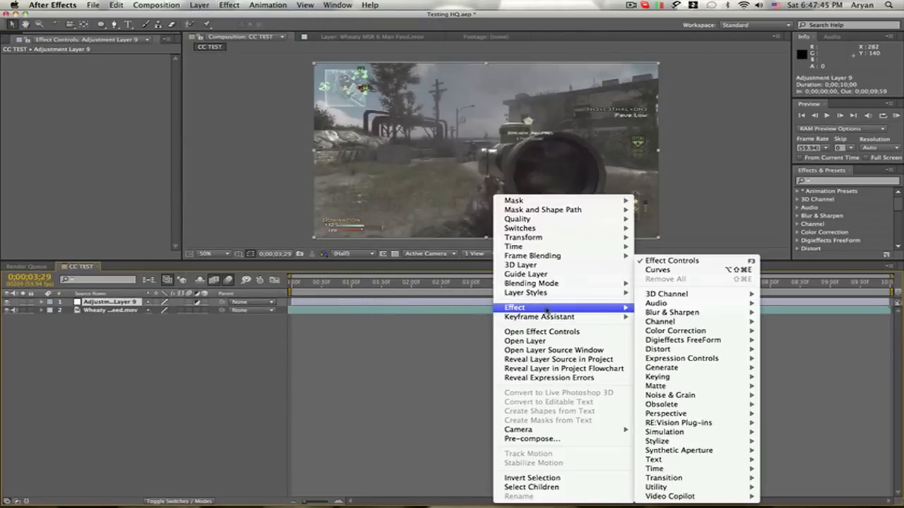
pyautogui.moveTo(676, 331)
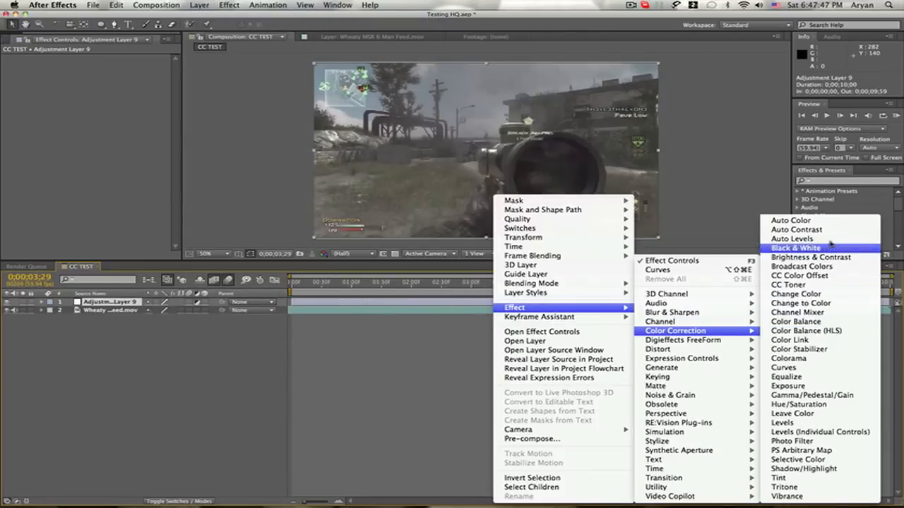
pyautogui.click(791, 220)
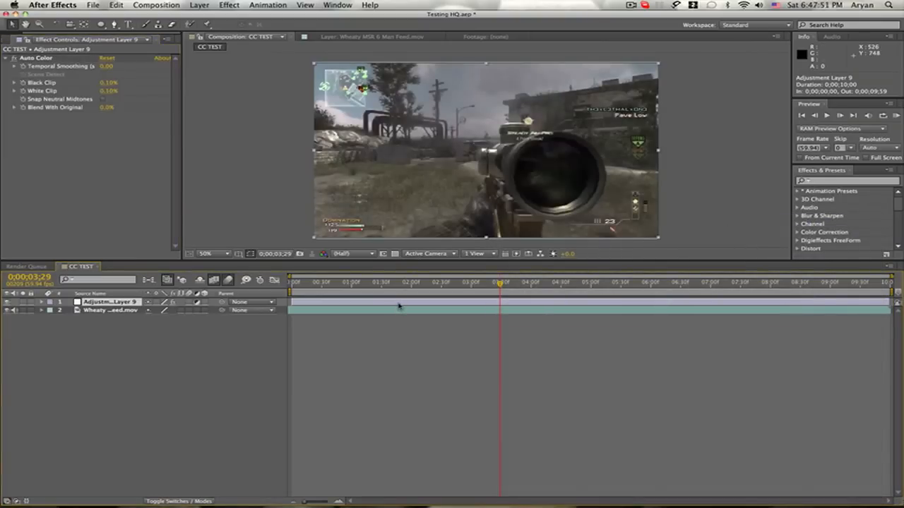
pyautogui.moveTo(394, 308)
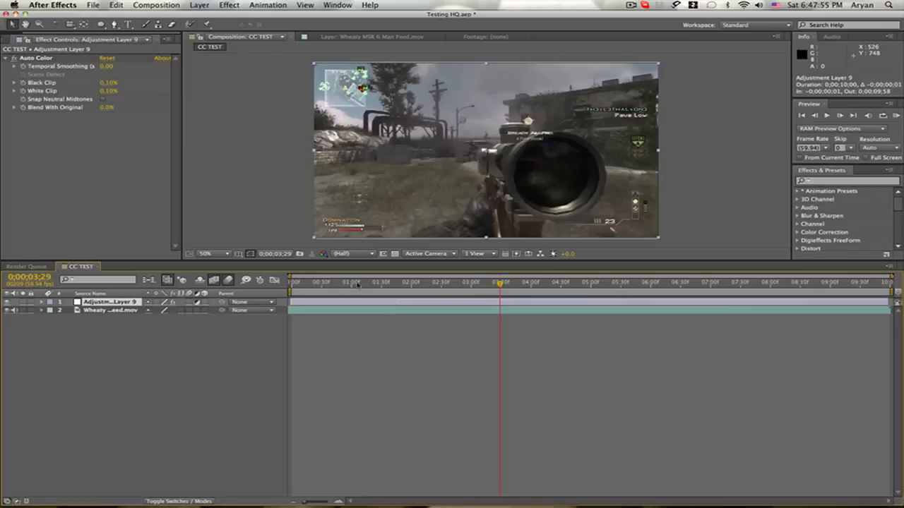
# Increase Auto Color's Black Clip and White Clip values and preview a later frame
pyautogui.click(409, 282)
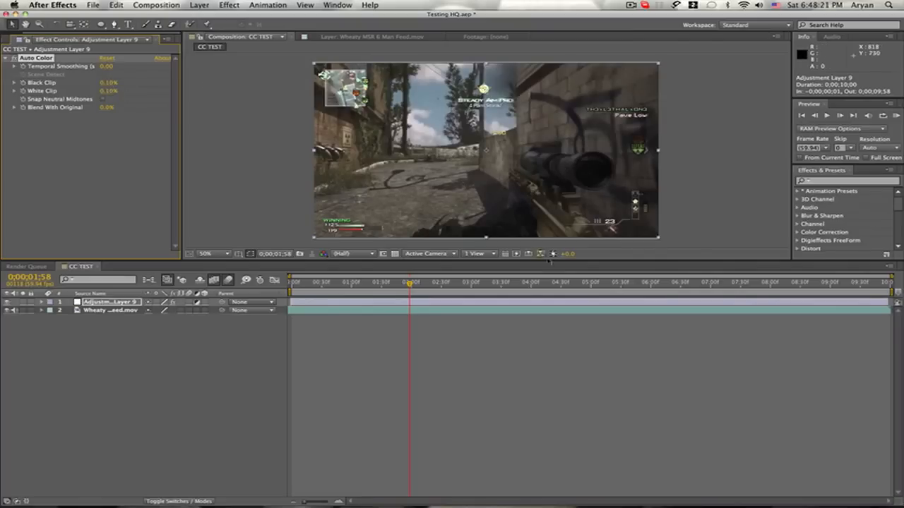
pyautogui.click(501, 282)
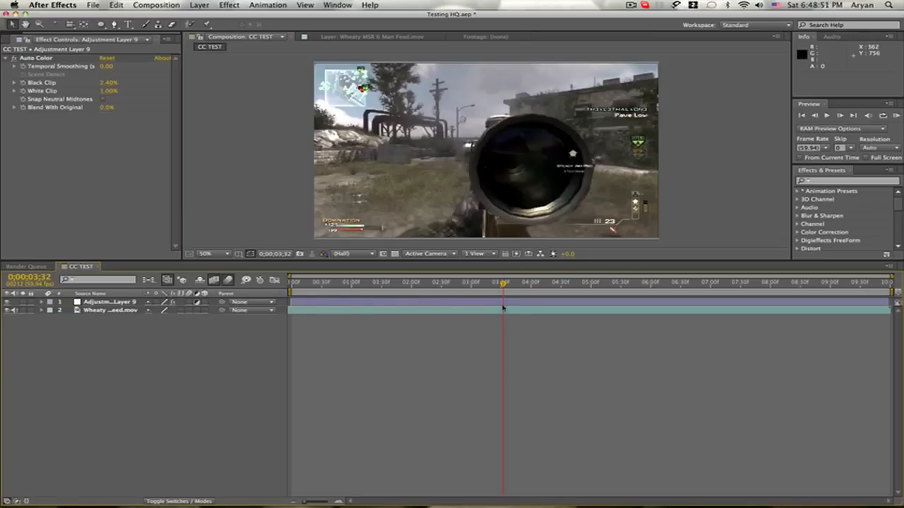
pyautogui.click(110, 303)
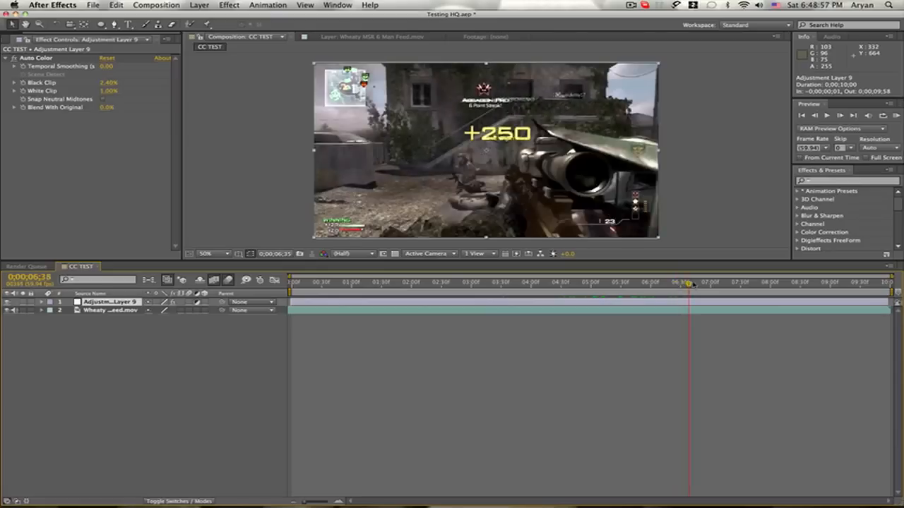
# Apply a Curves effect to the adjustment layer alongside Auto Color
pyautogui.click(525, 282)
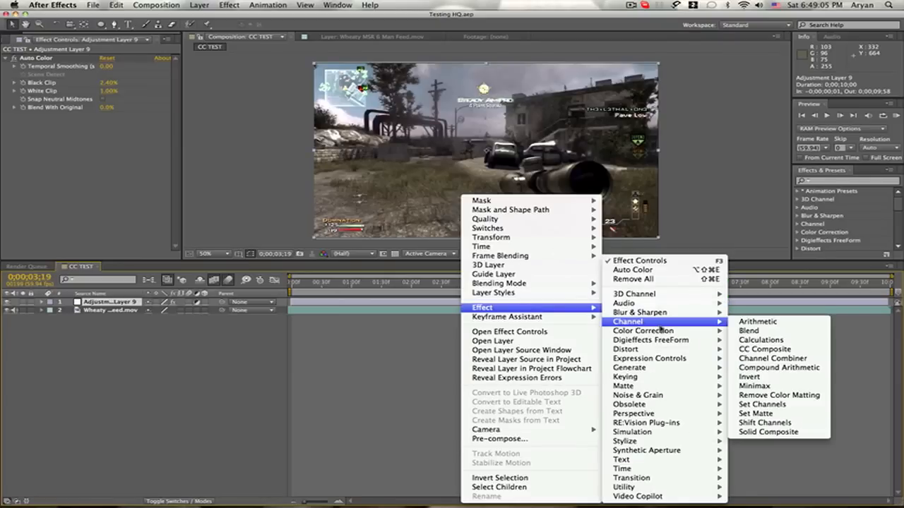
pyautogui.moveTo(643, 330)
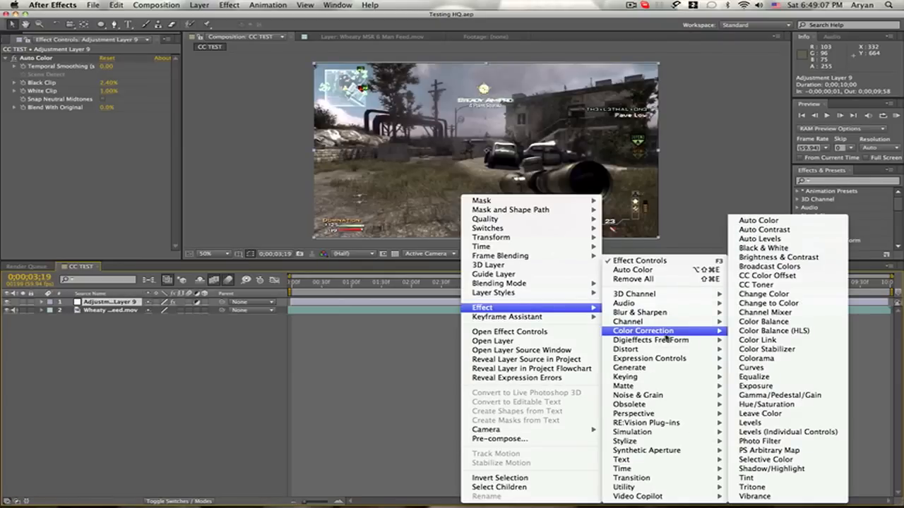
pyautogui.click(752, 367)
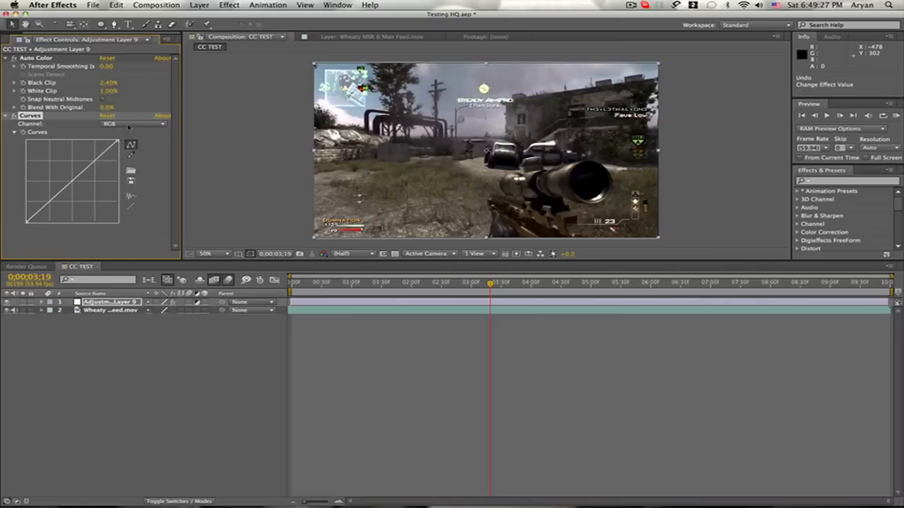
# Bend the combined RGB curve to brighten the footage, then reset it
pyautogui.click(133, 125)
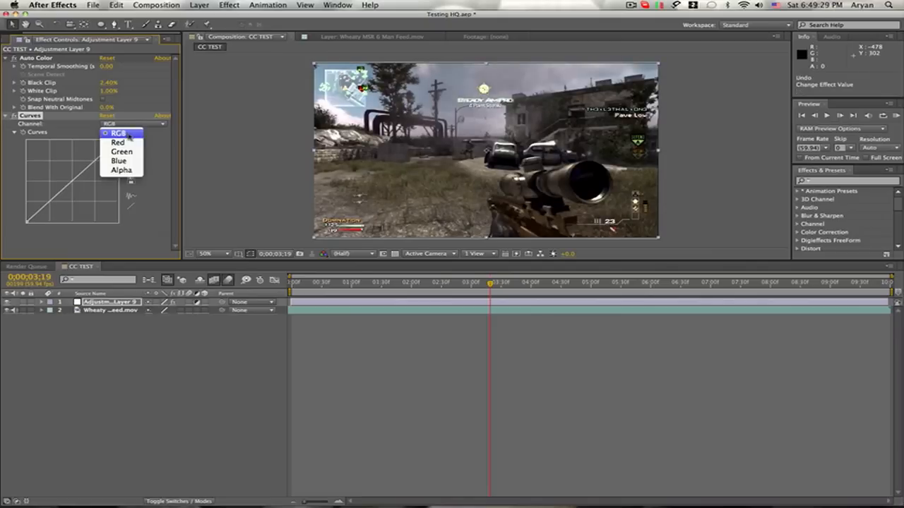
pyautogui.click(118, 132)
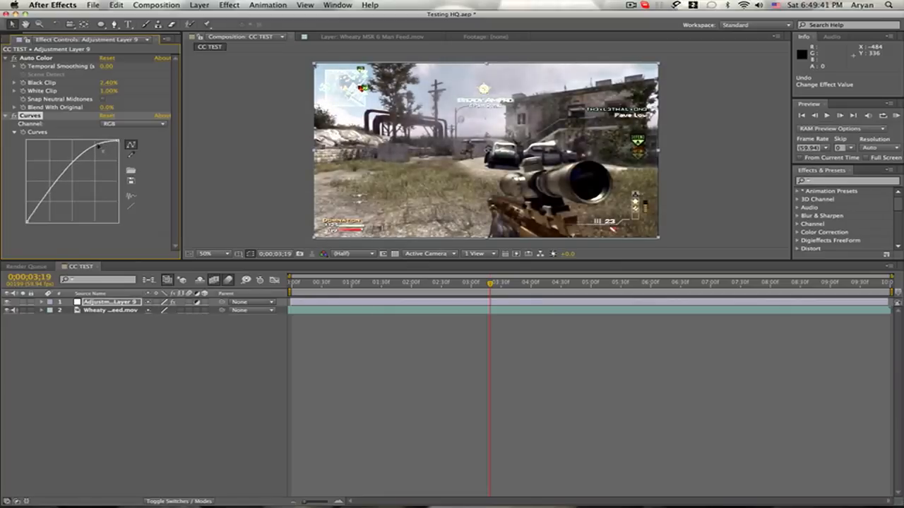
pyautogui.moveTo(102, 148); pyautogui.dragTo(113, 155)
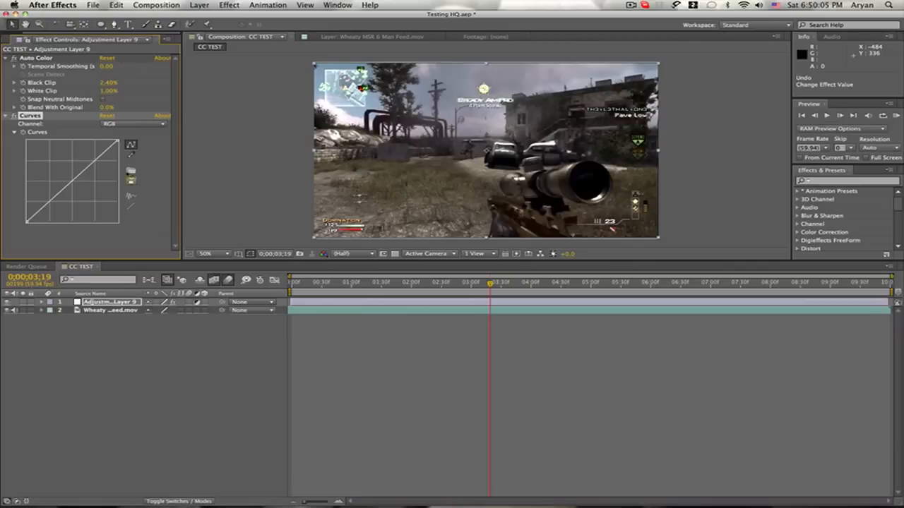
pyautogui.click(134, 124)
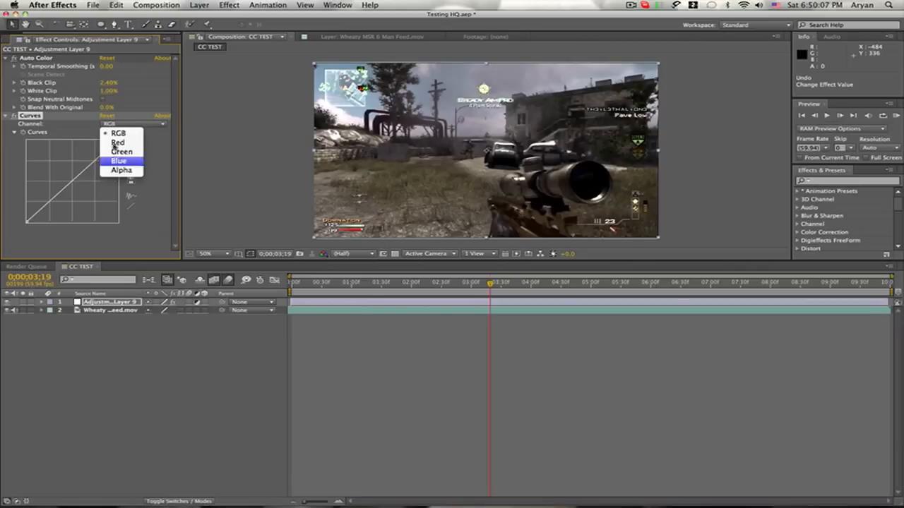
pyautogui.click(119, 133)
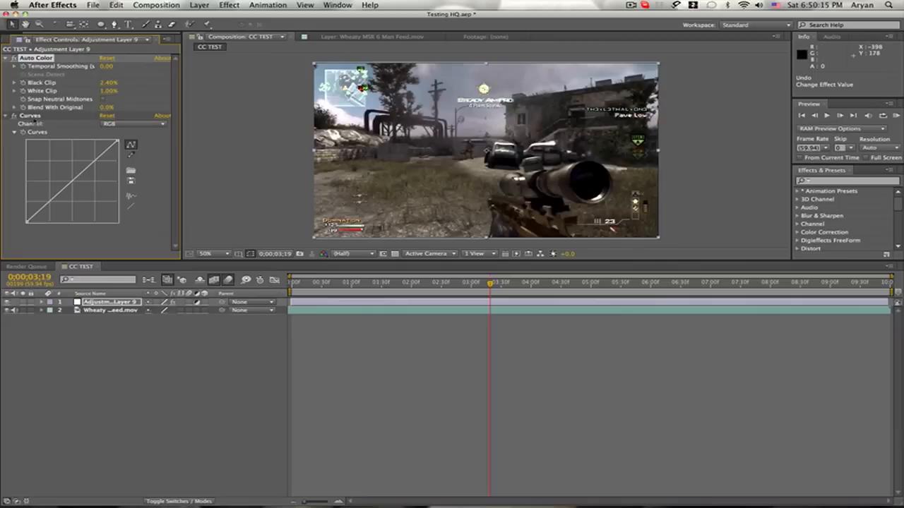
# Switch the Curves channel from RGB to Red
pyautogui.click(132, 125)
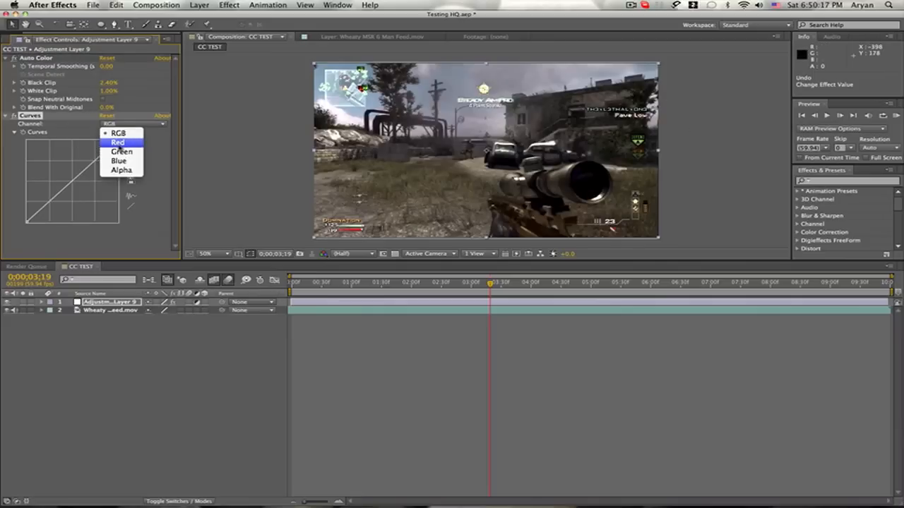
pyautogui.click(117, 141)
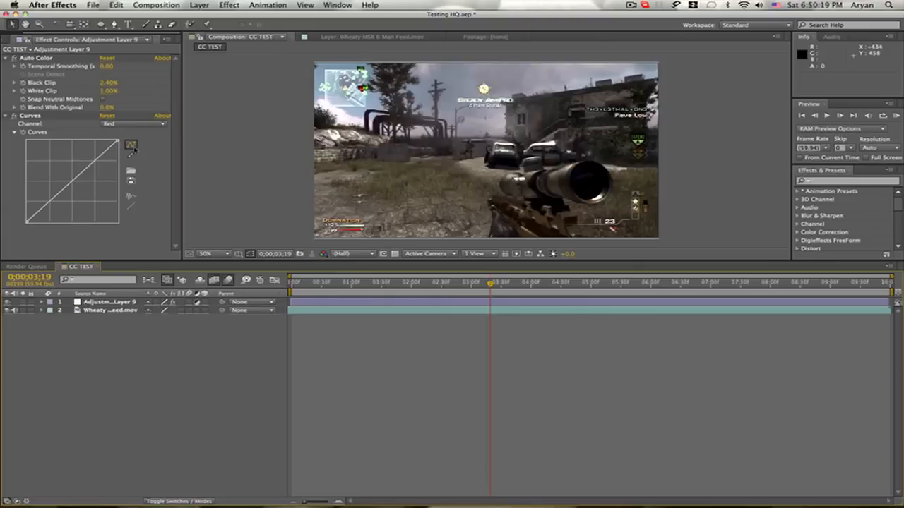
pyautogui.click(133, 125)
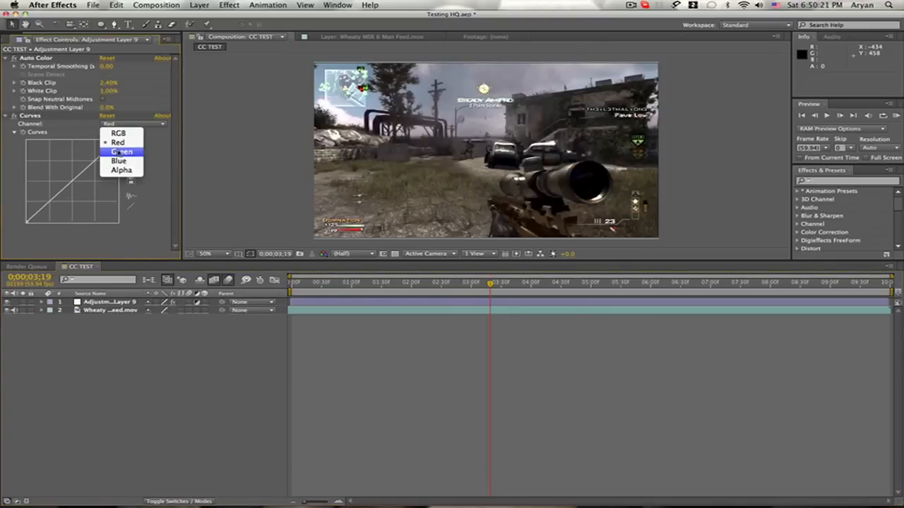
pyautogui.moveTo(121, 133)
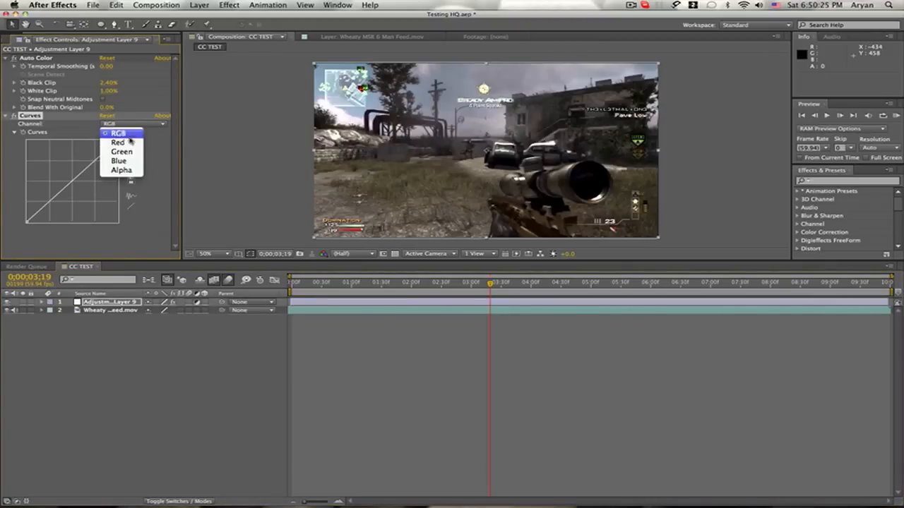
pyautogui.click(118, 141)
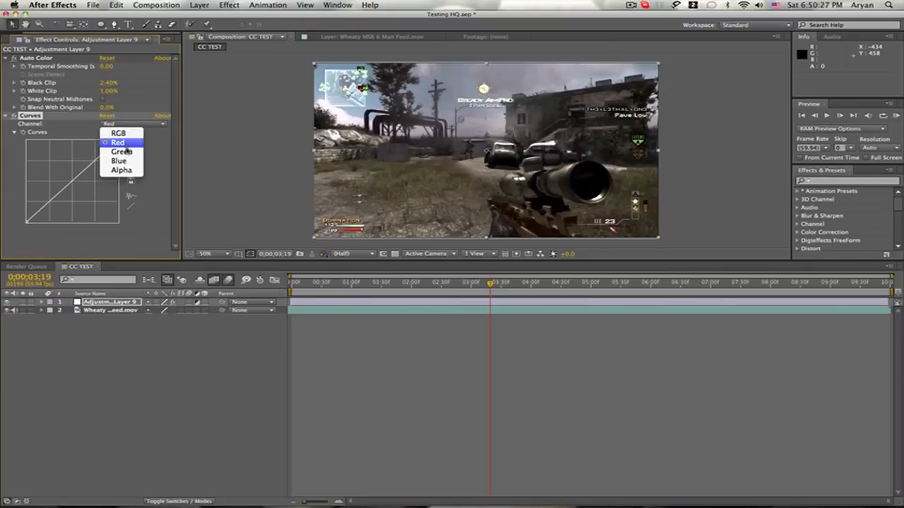
pyautogui.click(117, 141)
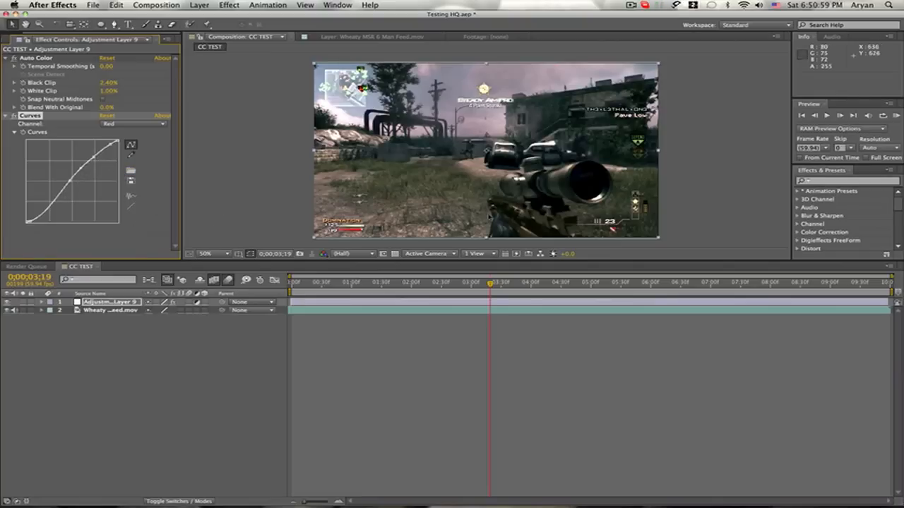
pyautogui.moveTo(586, 187)
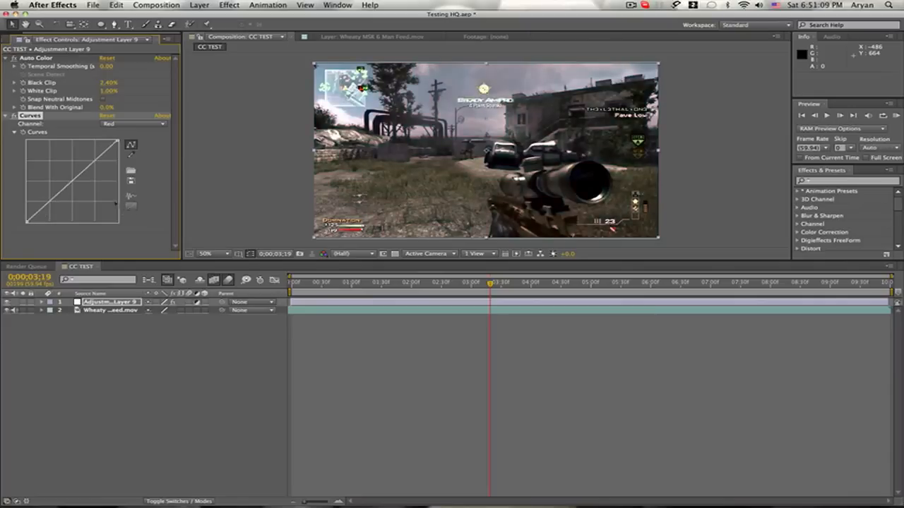
# Bend the Red curve into an S shape for a pink tint, then move to Green
pyautogui.moveTo(71, 182); pyautogui.dragTo(105, 161)
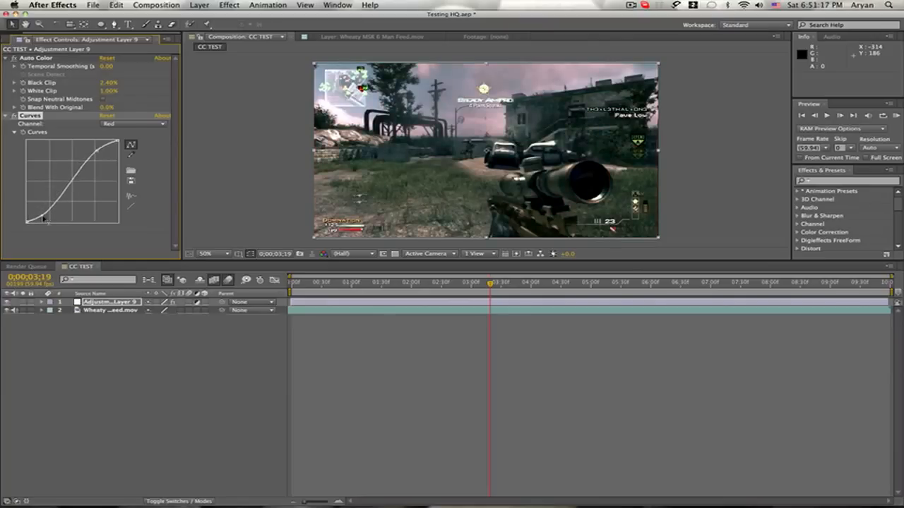
pyautogui.click(132, 124)
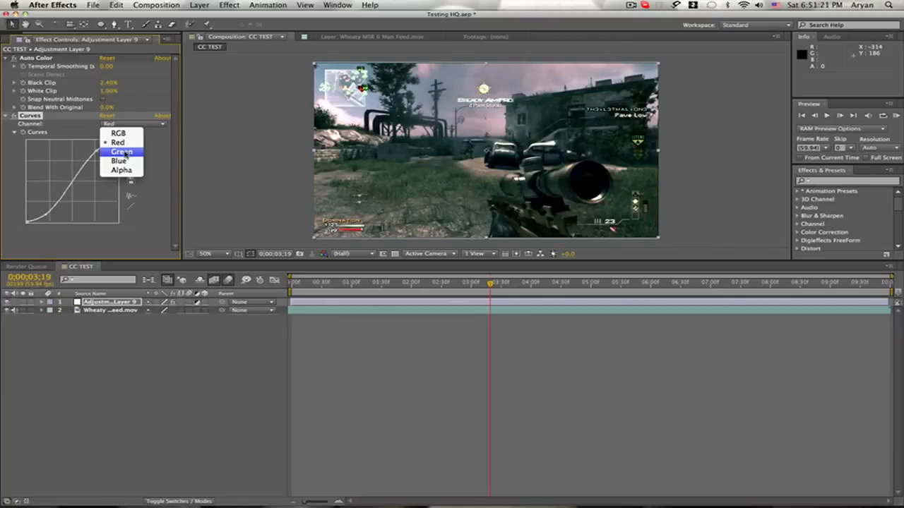
pyautogui.click(121, 151)
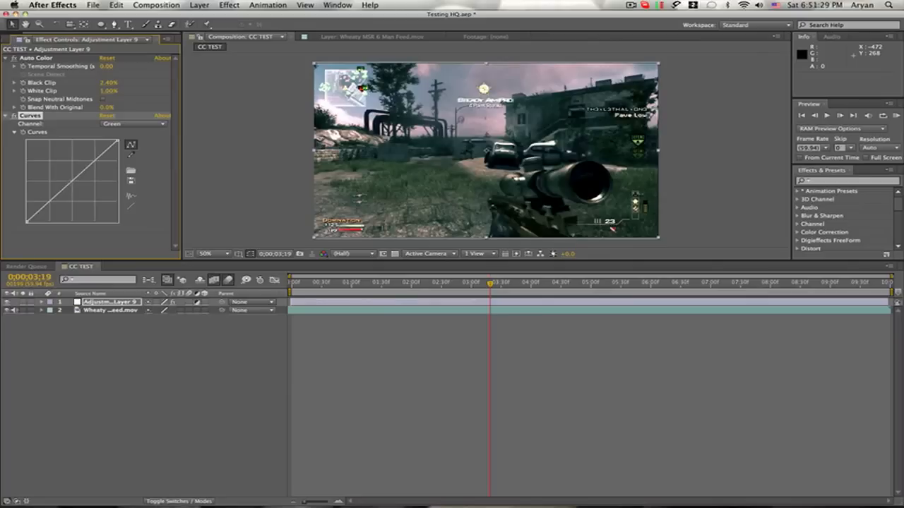
pyautogui.click(132, 124)
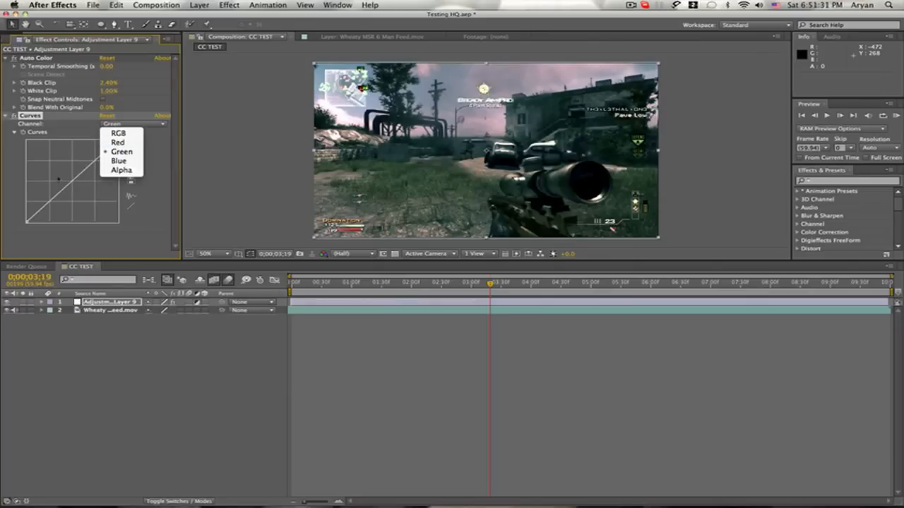
pyautogui.click(122, 152)
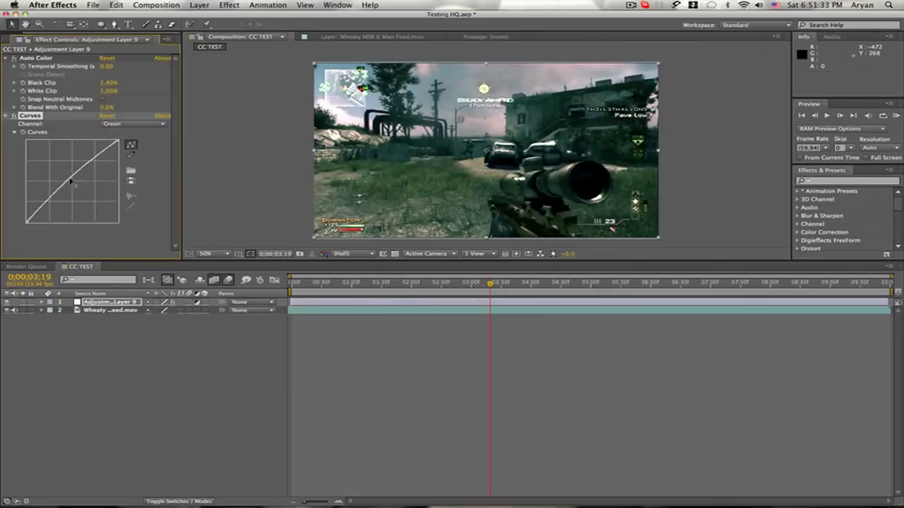
# Test a Green curve bend, then toggle between the Red and Green channels
pyautogui.moveTo(92, 187); pyautogui.dragTo(71, 163)
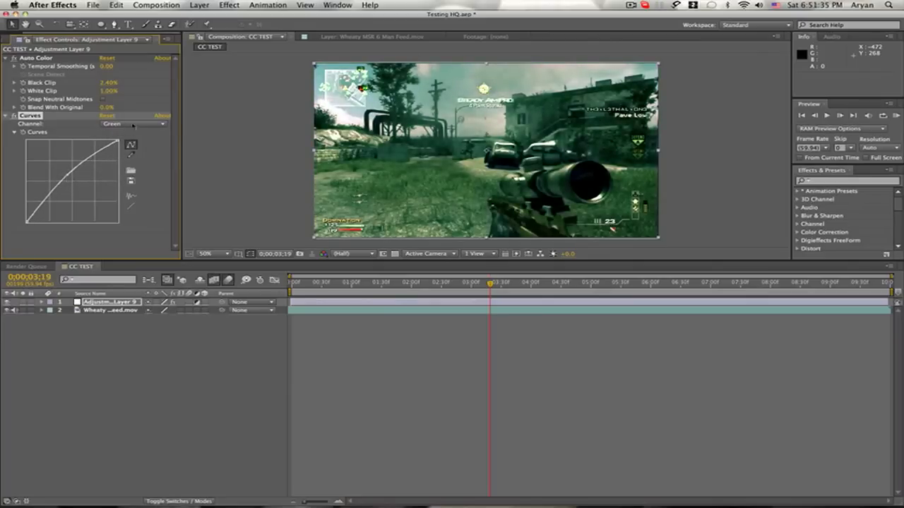
pyautogui.click(133, 124)
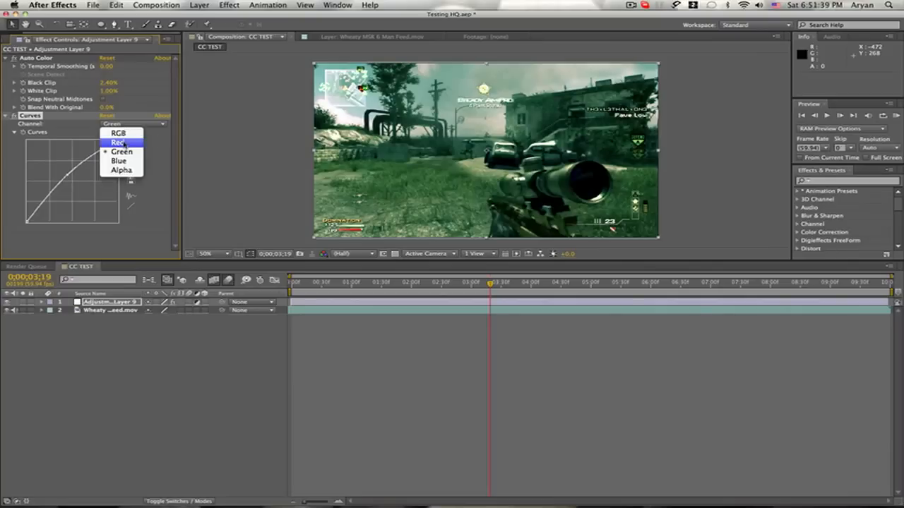
pyautogui.click(119, 143)
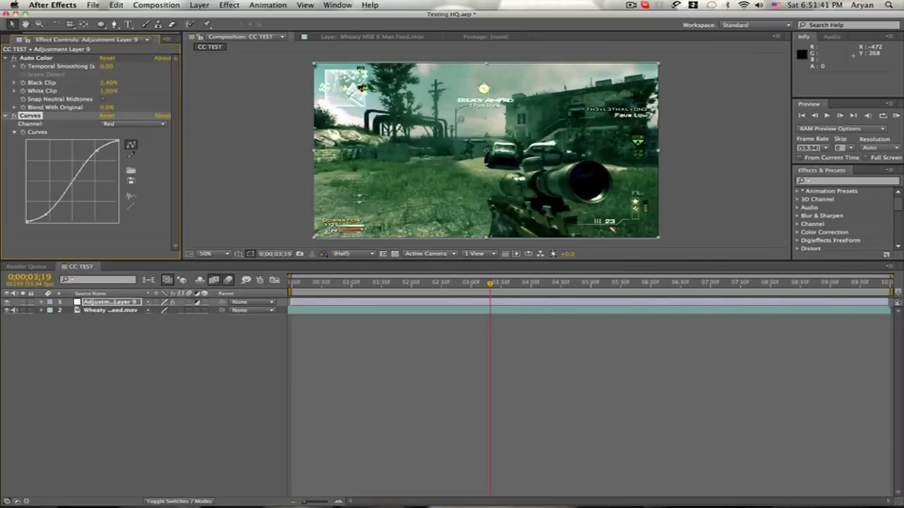
pyautogui.click(133, 124)
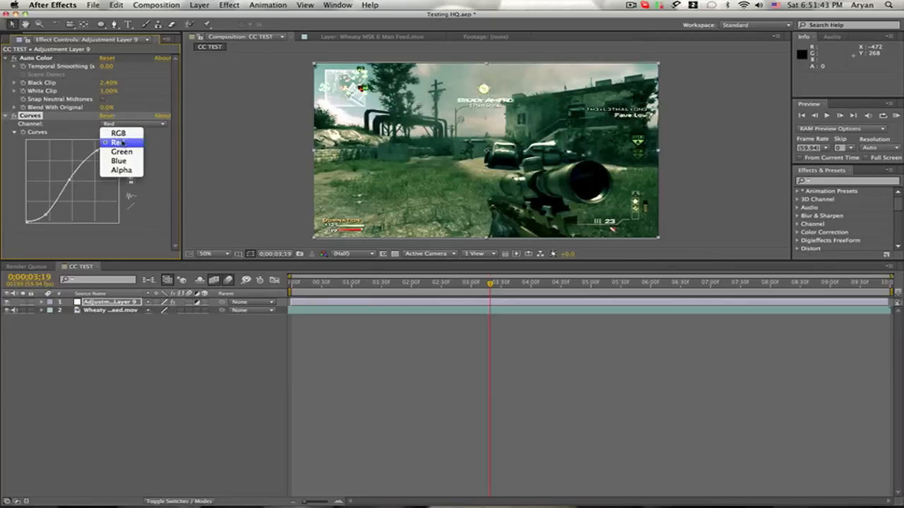
pyautogui.click(122, 152)
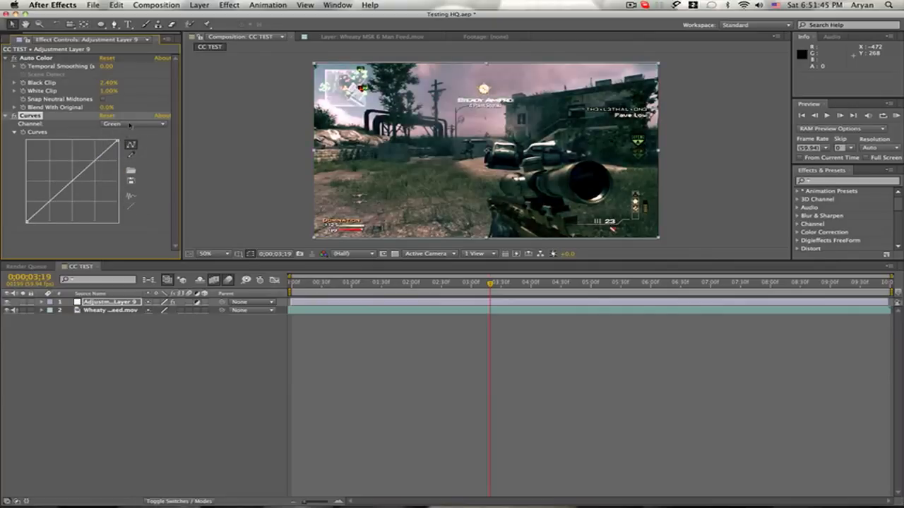
# Steepen the Red channel curve for a stronger pink tint, then switch to Green
pyautogui.click(133, 124)
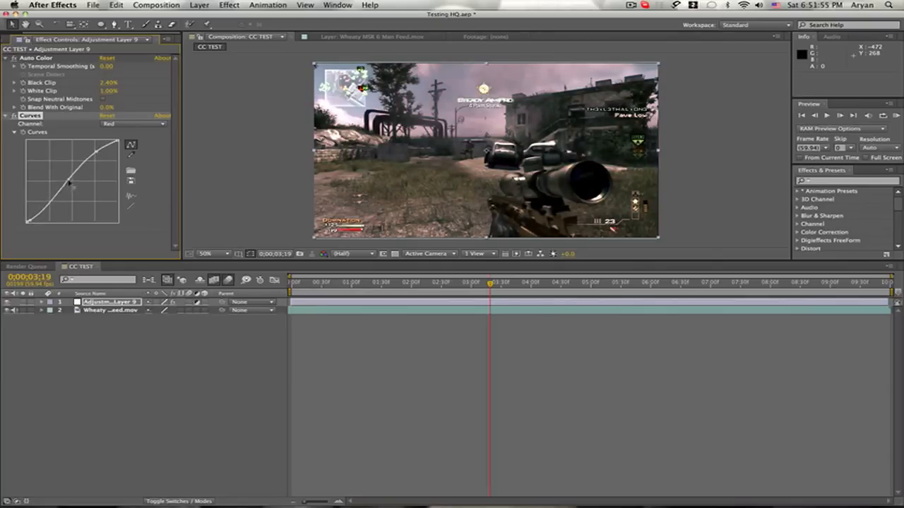
pyautogui.moveTo(74, 176); pyautogui.dragTo(79, 167)
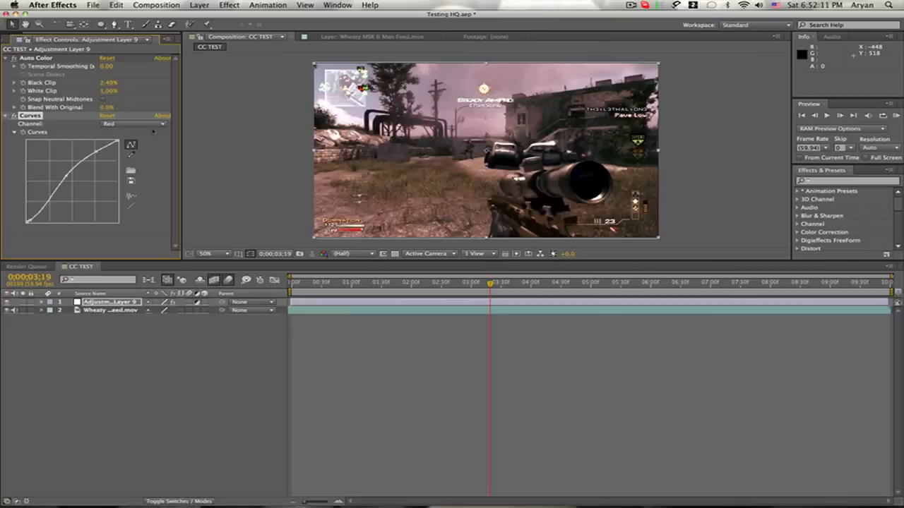
pyautogui.click(132, 125)
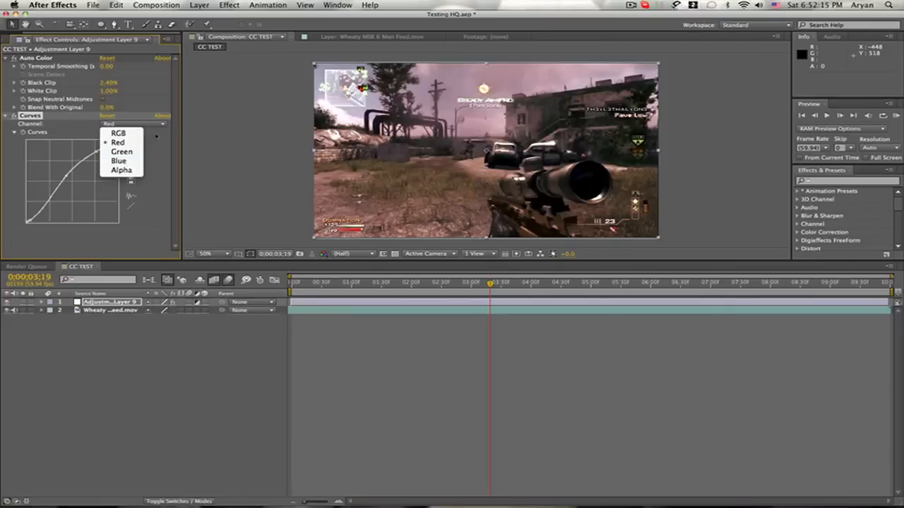
pyautogui.moveTo(119, 161)
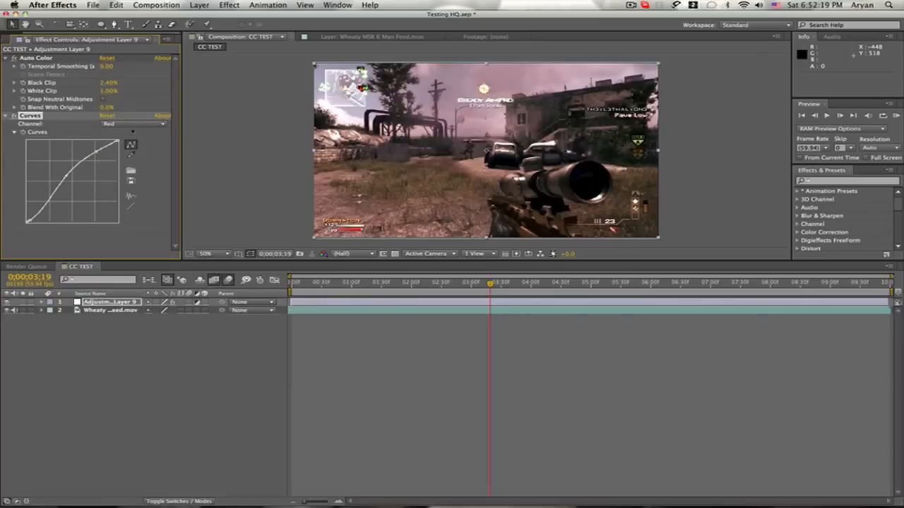
pyautogui.click(133, 124)
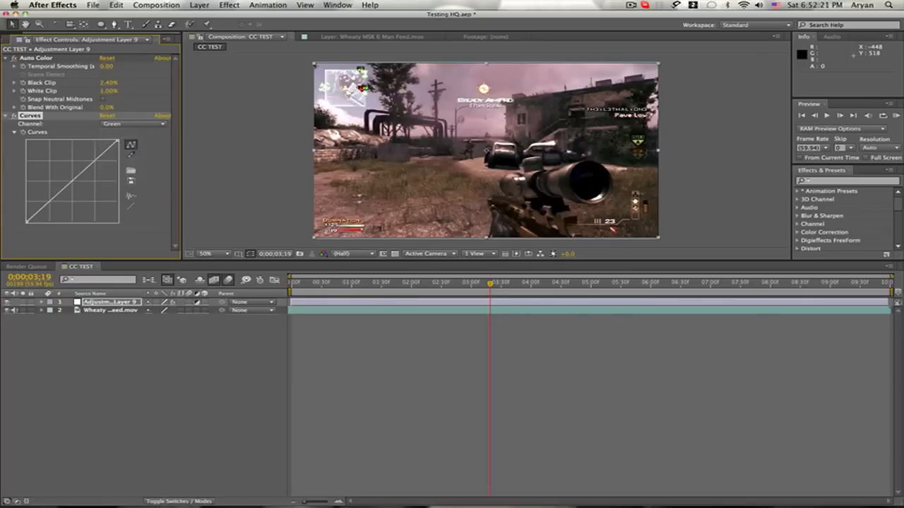
# Select the Blue channel curve, compare it against Red, and return to Blue
pyautogui.click(133, 124)
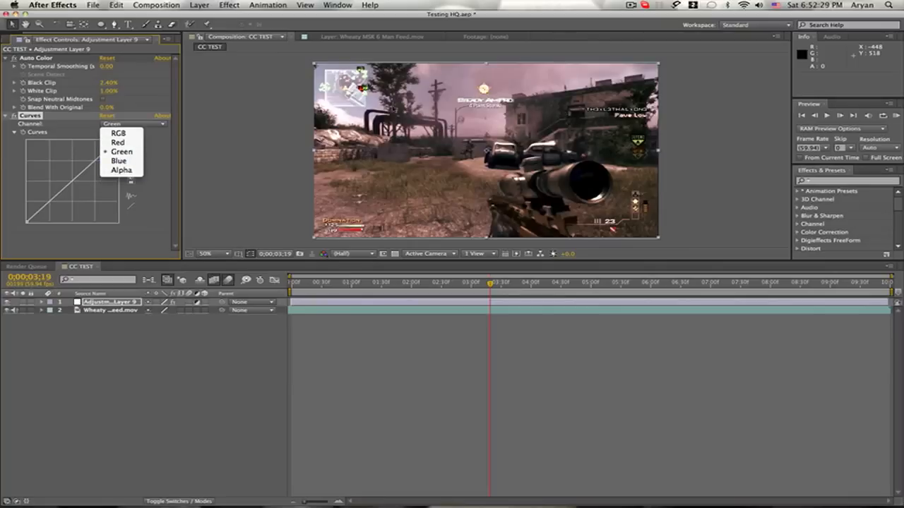
pyautogui.click(118, 161)
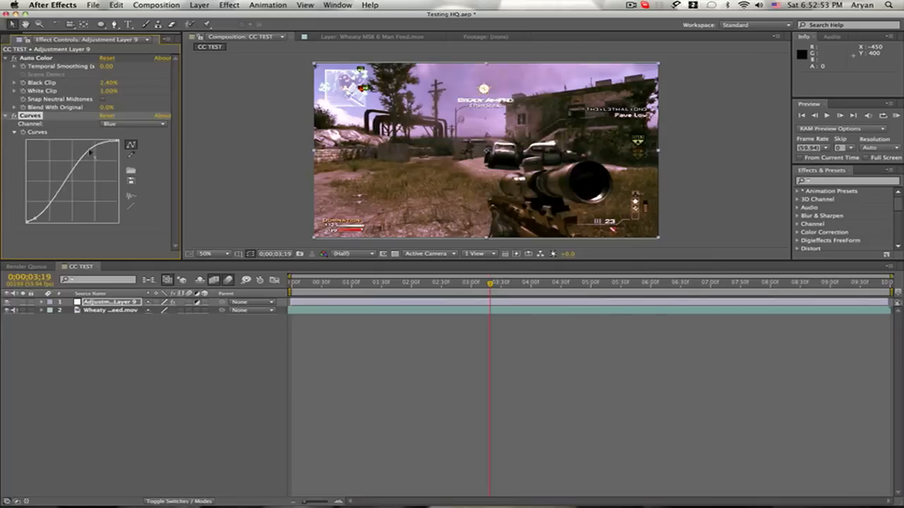
pyautogui.click(133, 124)
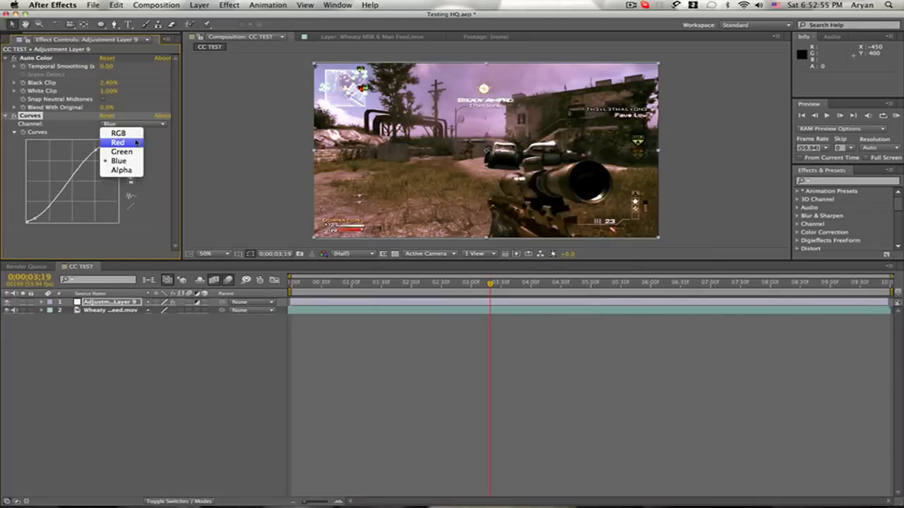
pyautogui.click(117, 143)
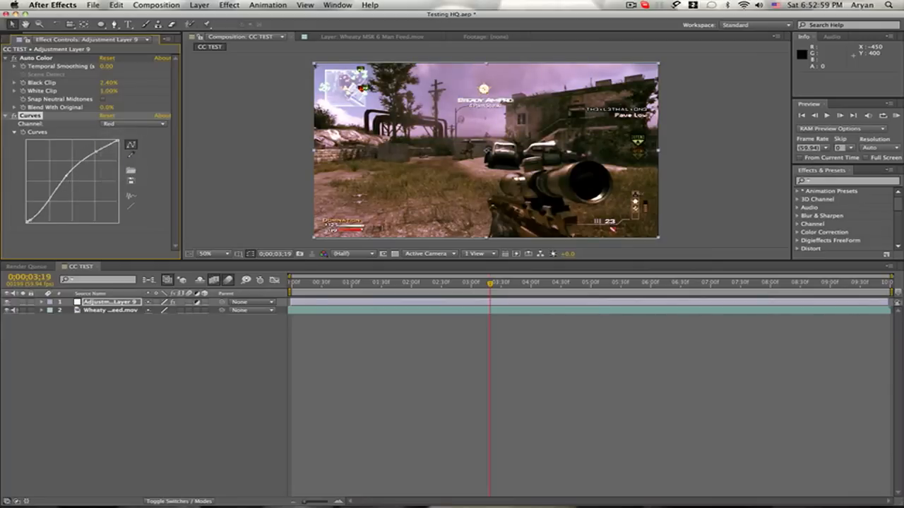
pyautogui.click(133, 124)
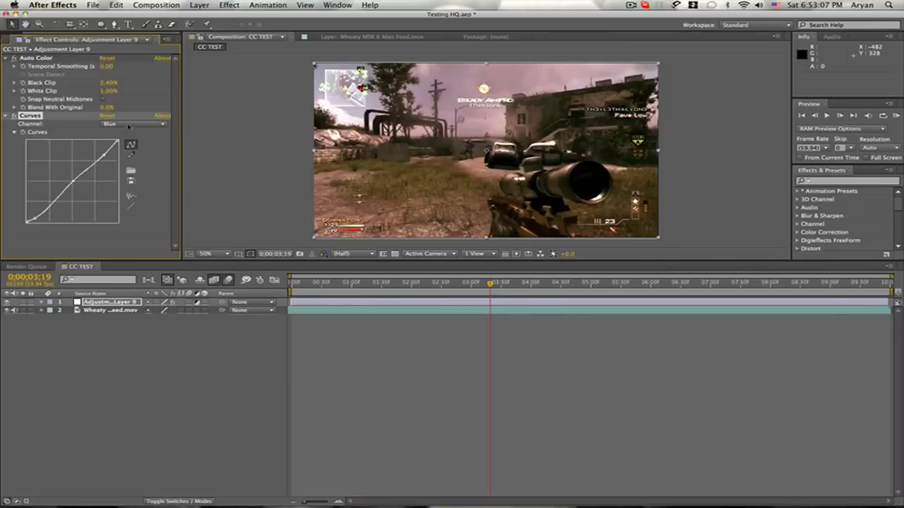
# Lift the Green curve to warm the footage, then switch to the Blue channel
pyautogui.click(134, 125)
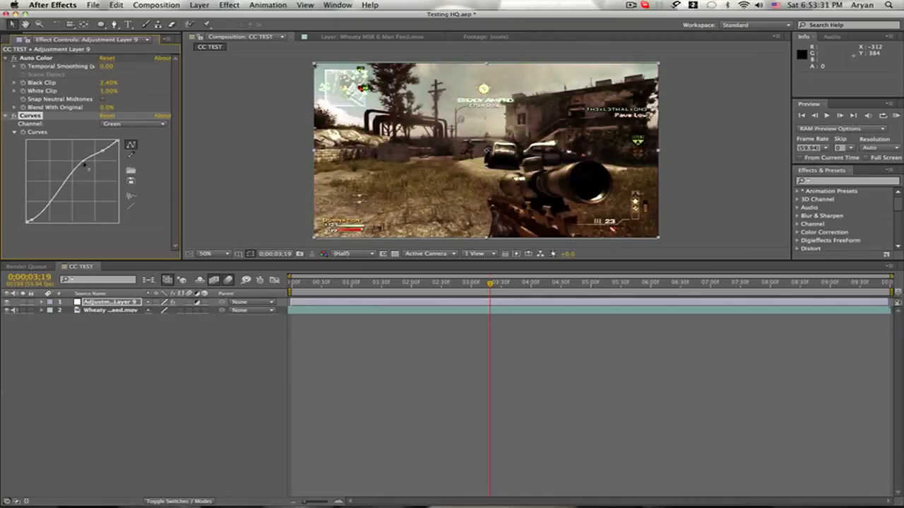
pyautogui.moveTo(84, 167); pyautogui.dragTo(101, 156)
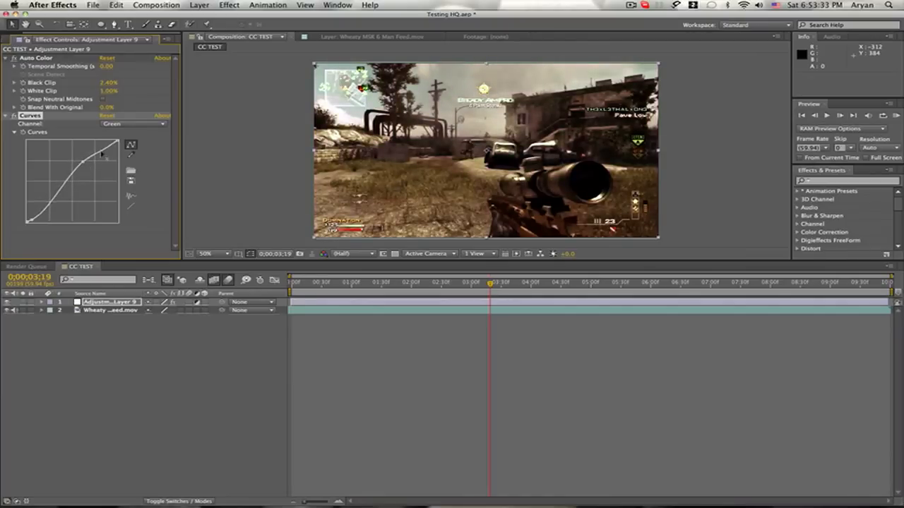
pyautogui.click(133, 124)
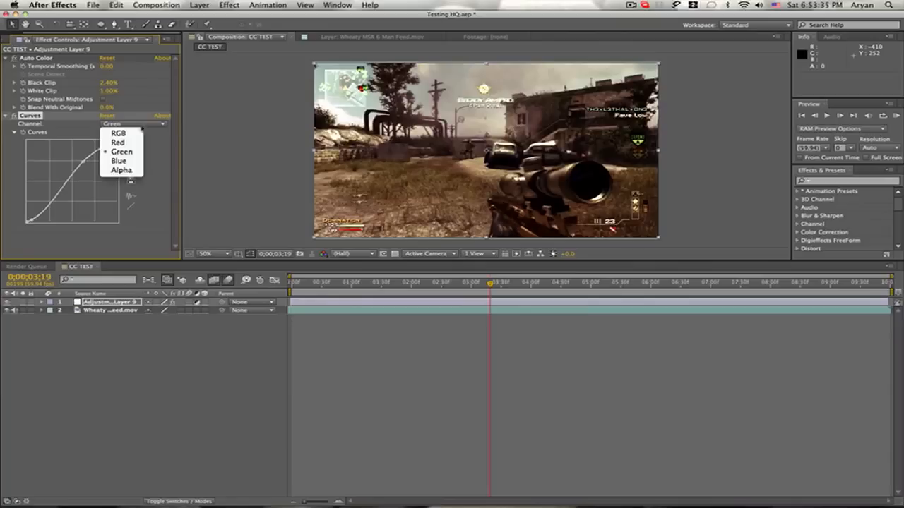
pyautogui.click(118, 142)
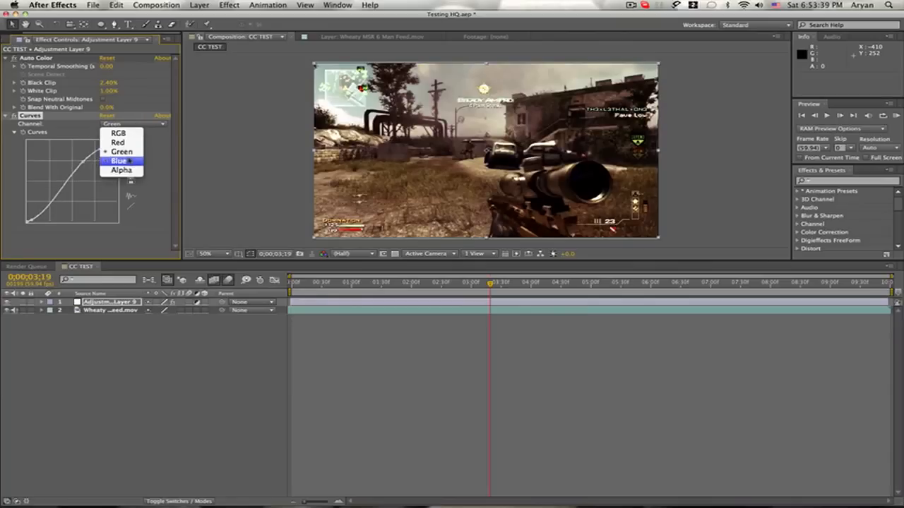
pyautogui.click(119, 161)
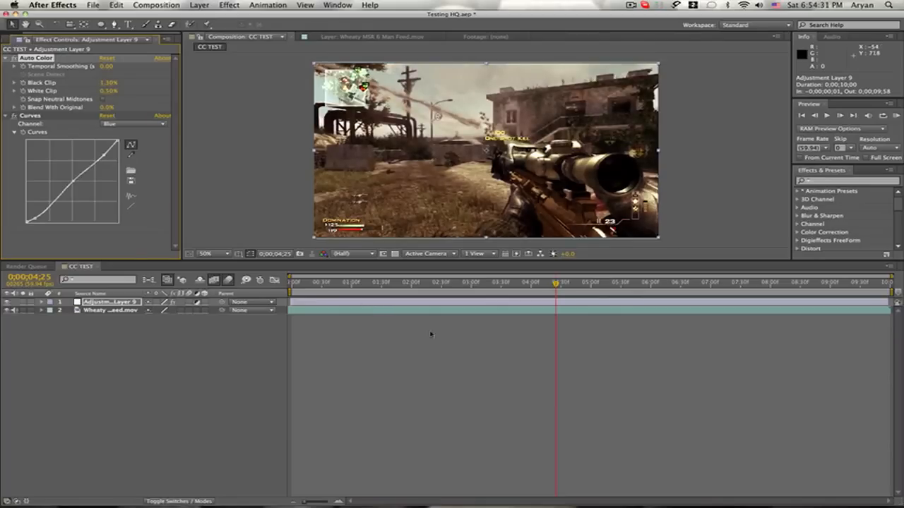
# Start editing Auto Color's Blend With Original amount on the adjustment layer
pyautogui.click(110, 302)
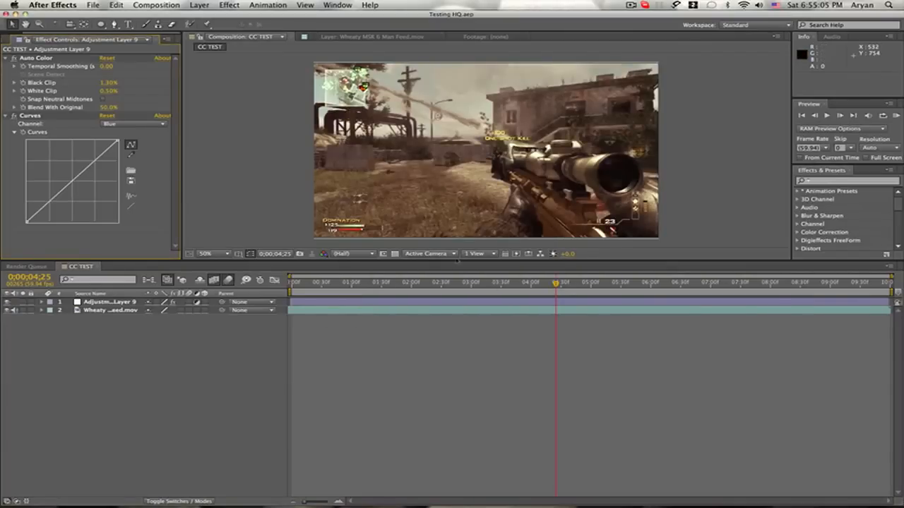
# Select the adjustment layer and draw an oval mask across the whole gameplay frame
pyautogui.click(110, 302)
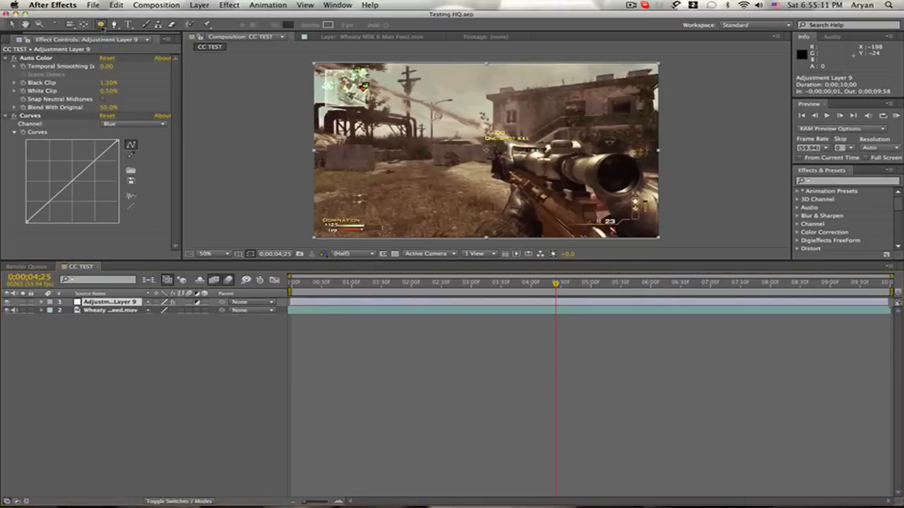
pyautogui.moveTo(316, 64); pyautogui.dragTo(658, 237)
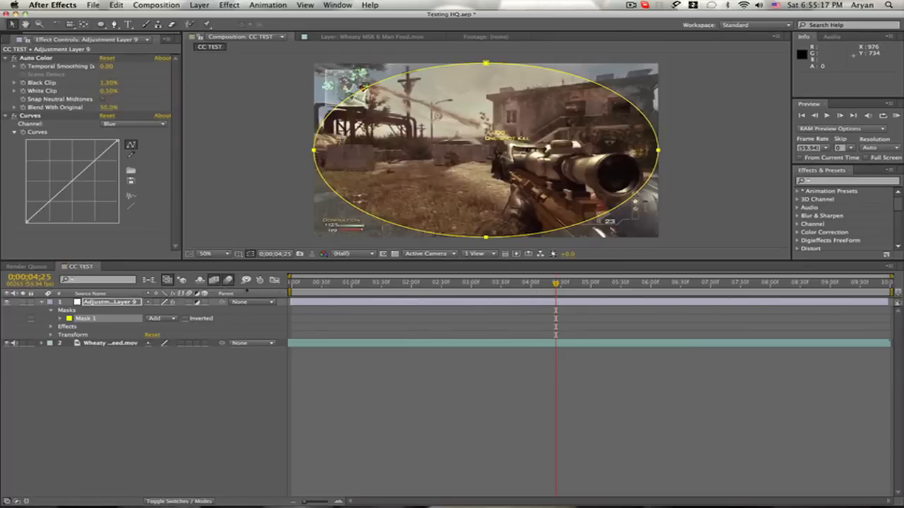
# Reveal Mask 1's properties on the adjustment layer
pyautogui.click(184, 319)
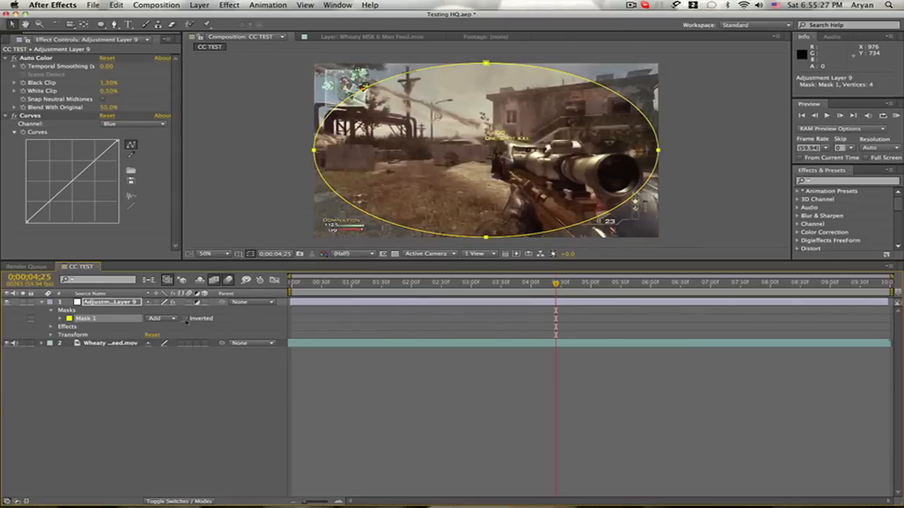
# Invert Mask 1 and scrub its Mask Feather to a large, soft value
pyautogui.click(184, 320)
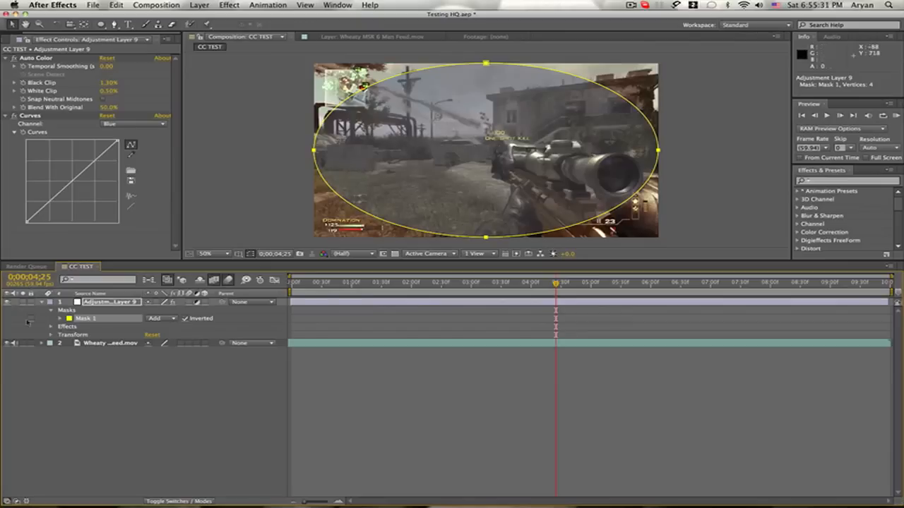
pyautogui.click(69, 318)
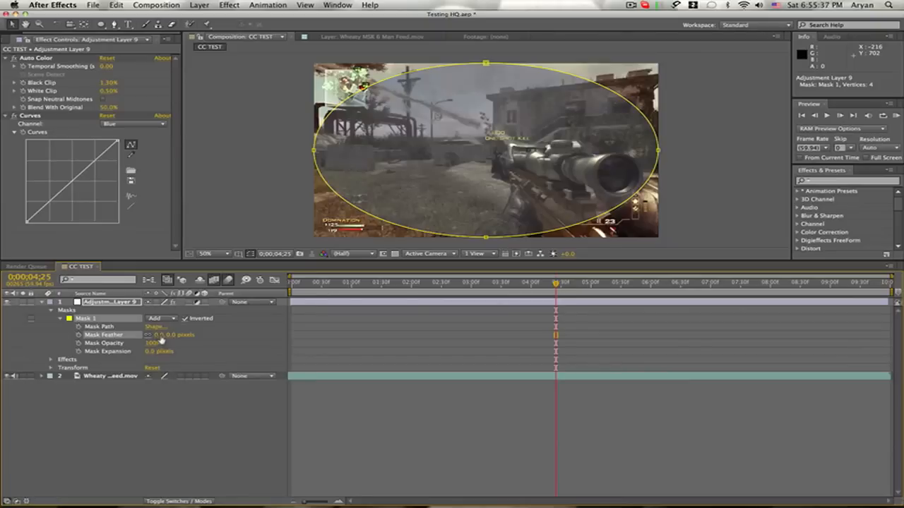
pyautogui.moveTo(163, 333); pyautogui.dragTo(183, 333)
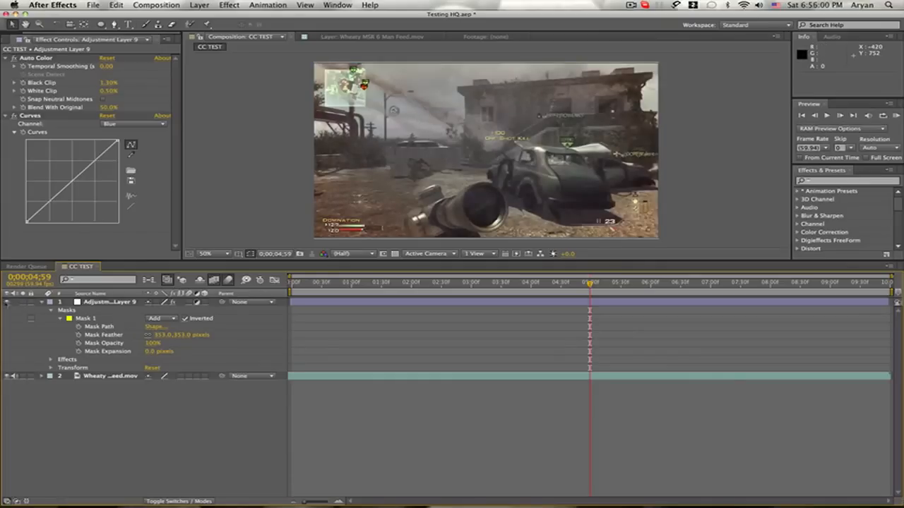
# Reduce the vignette's Mask Feather to 200 pixels while previewing several gameplay moments
pyautogui.click(545, 283)
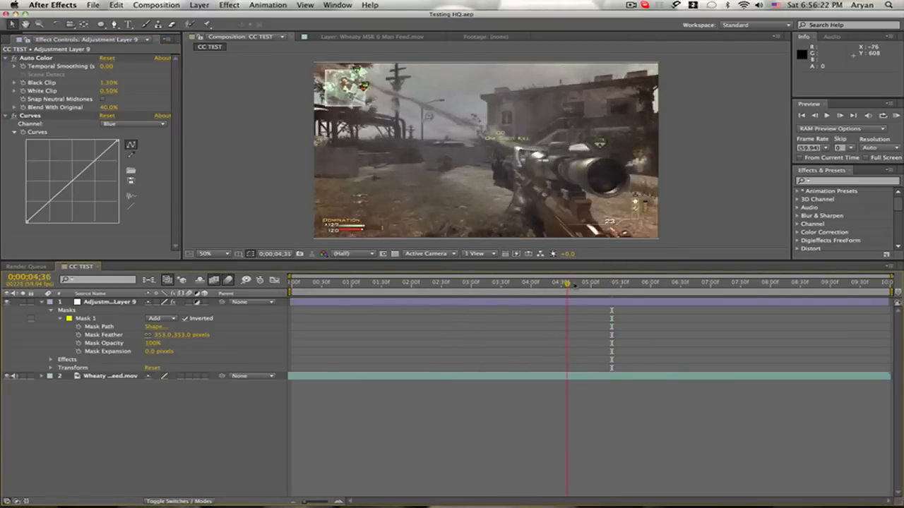
pyautogui.moveTo(572, 283); pyautogui.dragTo(675, 283)
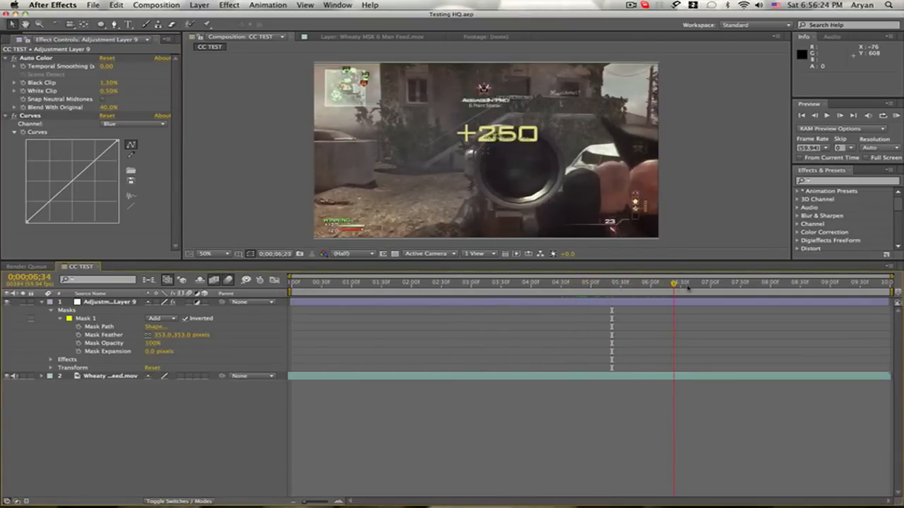
pyautogui.click(427, 283)
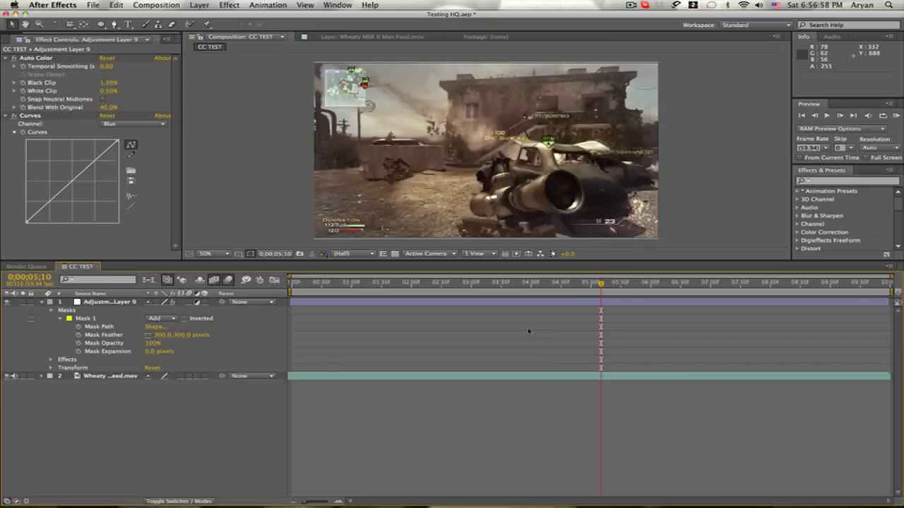
pyautogui.click(421, 282)
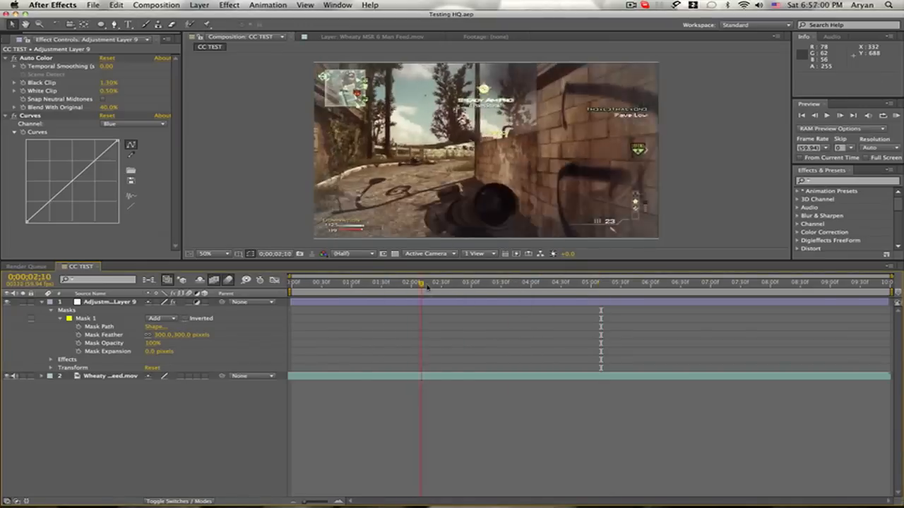
pyautogui.moveTo(421, 288); pyautogui.dragTo(393, 288)
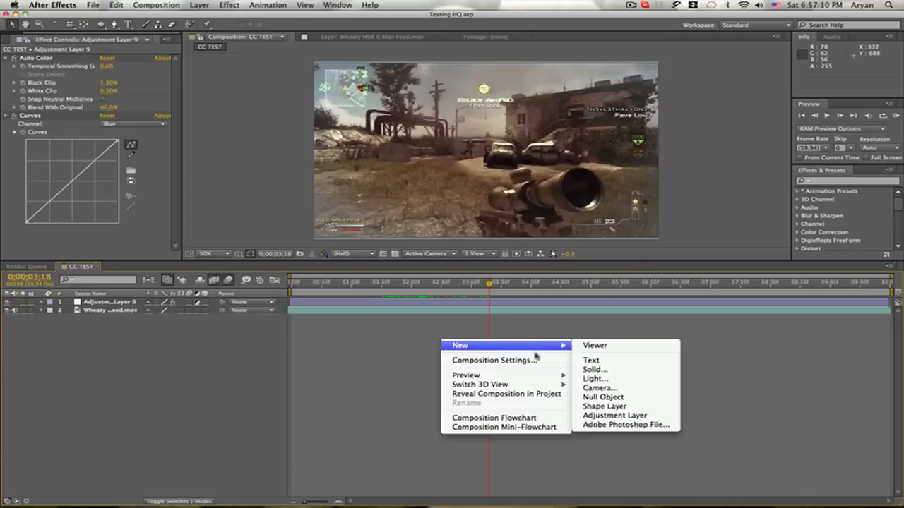
# Add a new top adjustment layer and apply Fast Blur with Blurriness 10
pyautogui.click(199, 5)
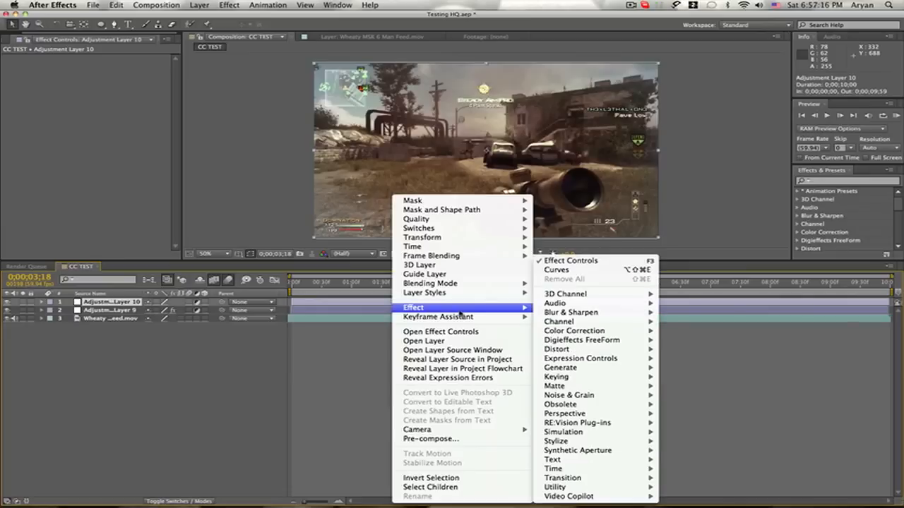
pyautogui.moveTo(571, 312)
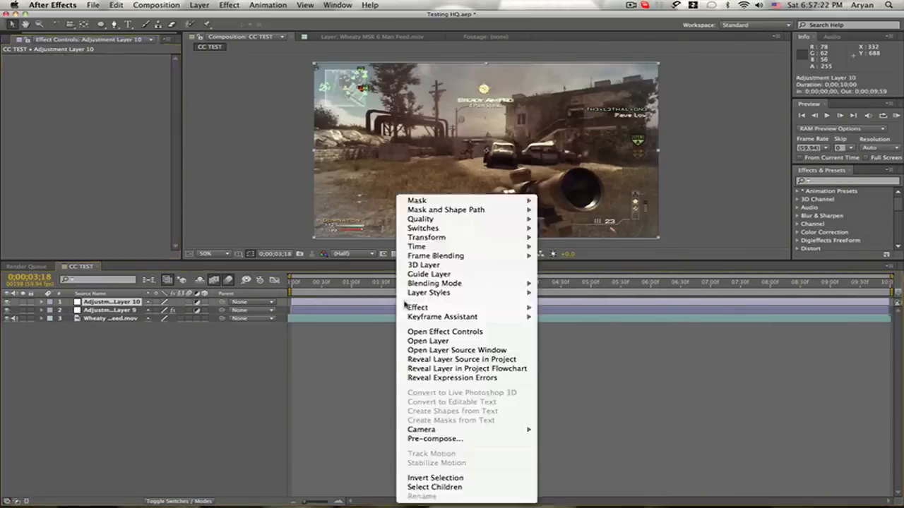
pyautogui.moveTo(579, 331)
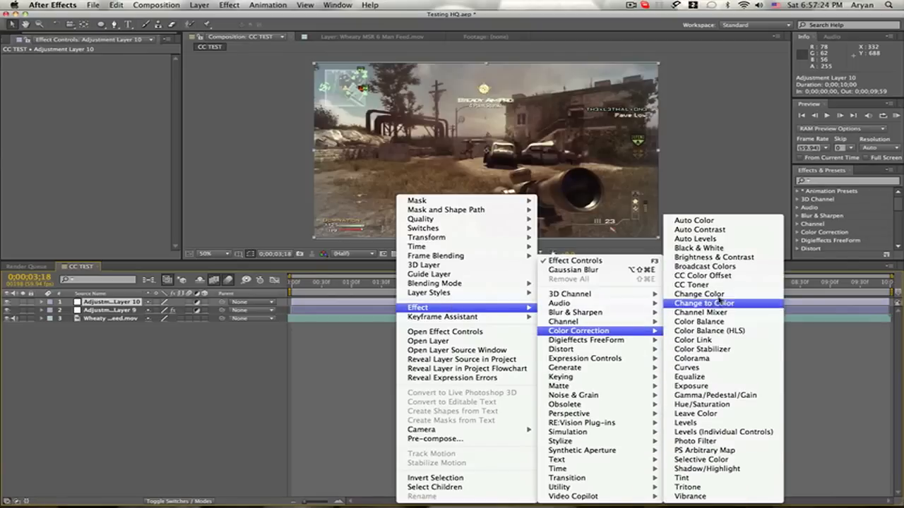
pyautogui.moveTo(574, 312)
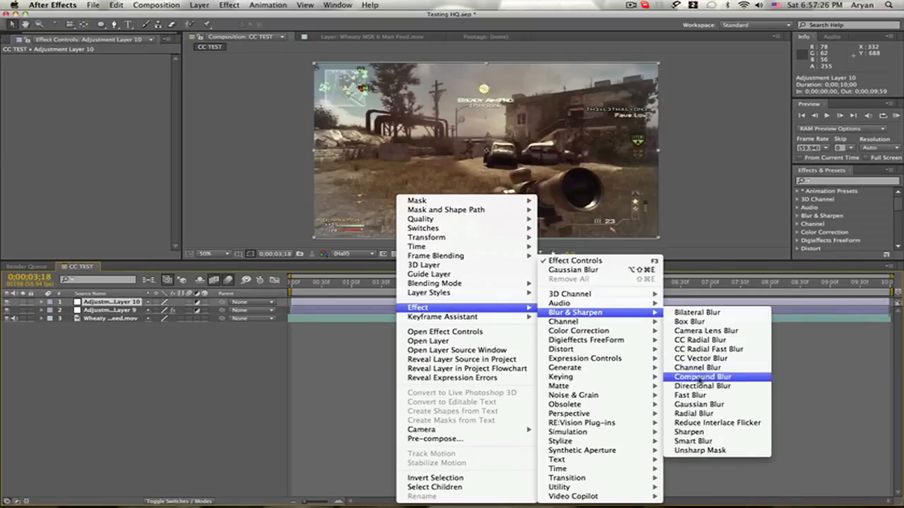
pyautogui.click(689, 395)
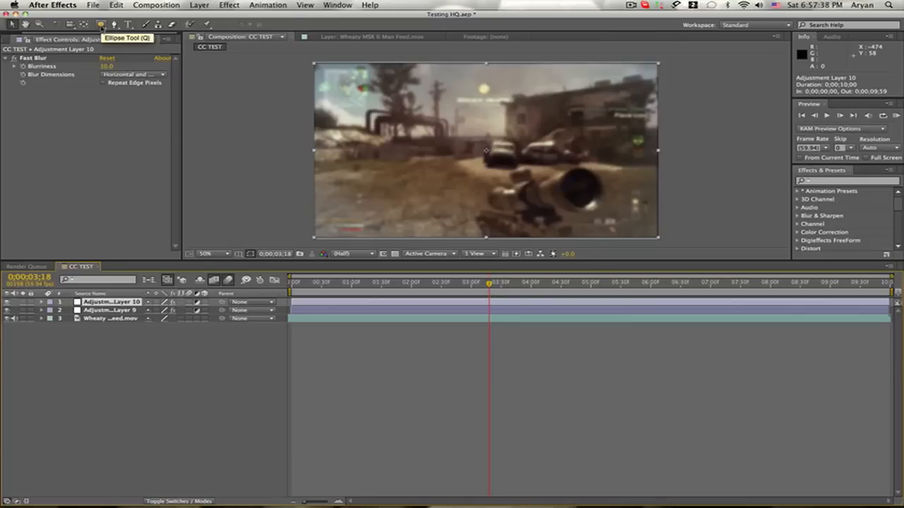
# Draw an oval mask on the blur layer, invert it and raise Mask Feather so only edges blur
pyautogui.moveTo(313, 64); pyautogui.dragTo(658, 237)
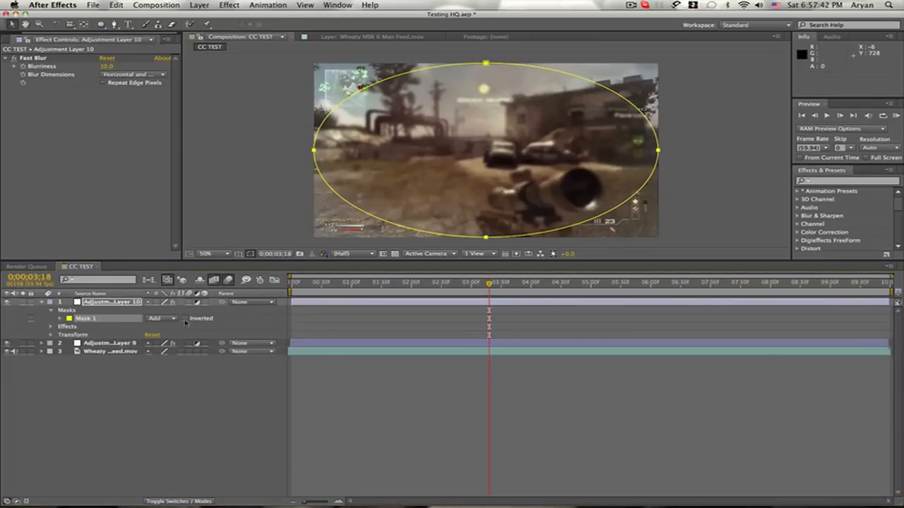
pyautogui.click(185, 319)
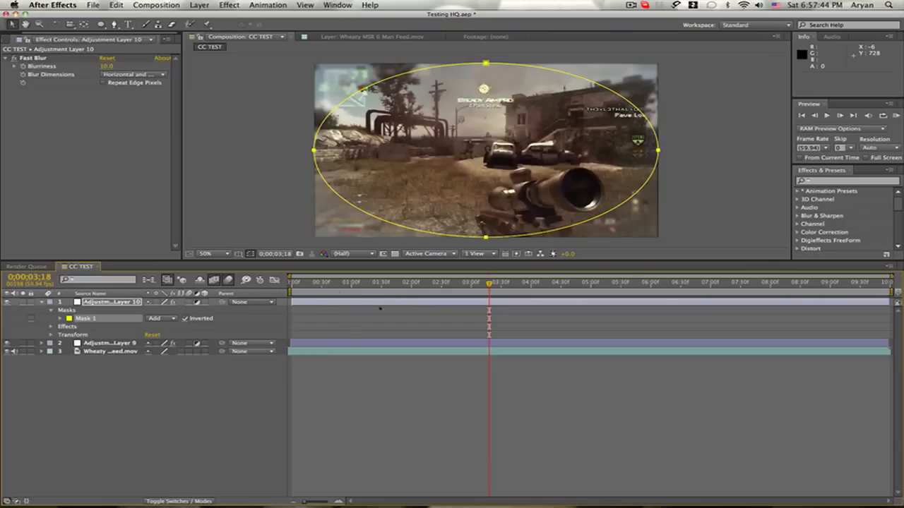
pyautogui.click(456, 282)
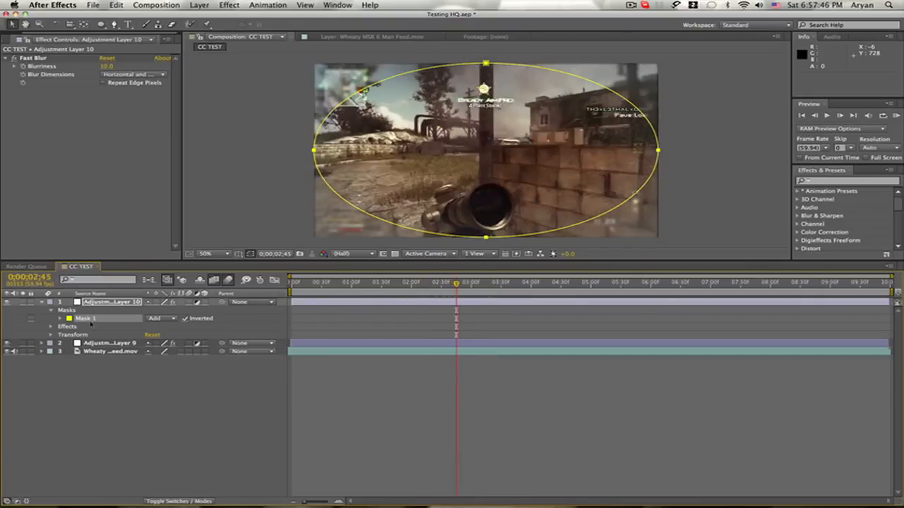
pyautogui.click(60, 318)
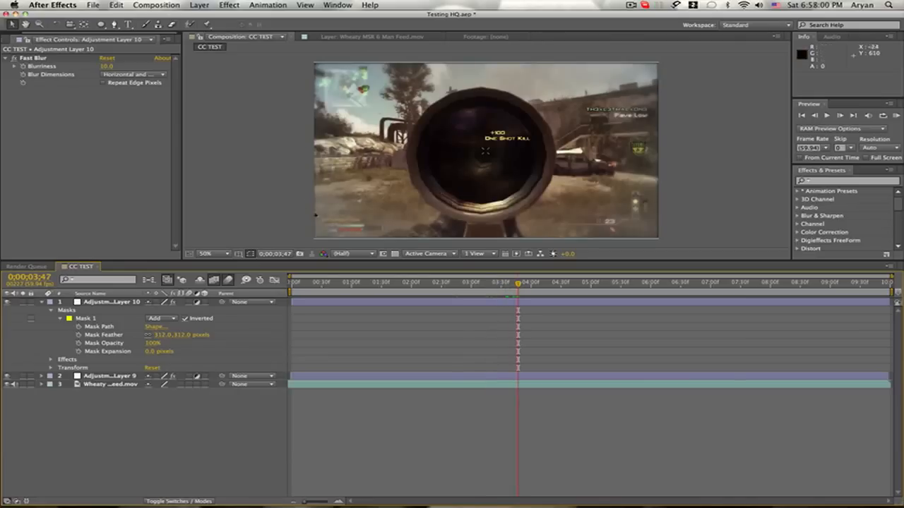
pyautogui.click(571, 282)
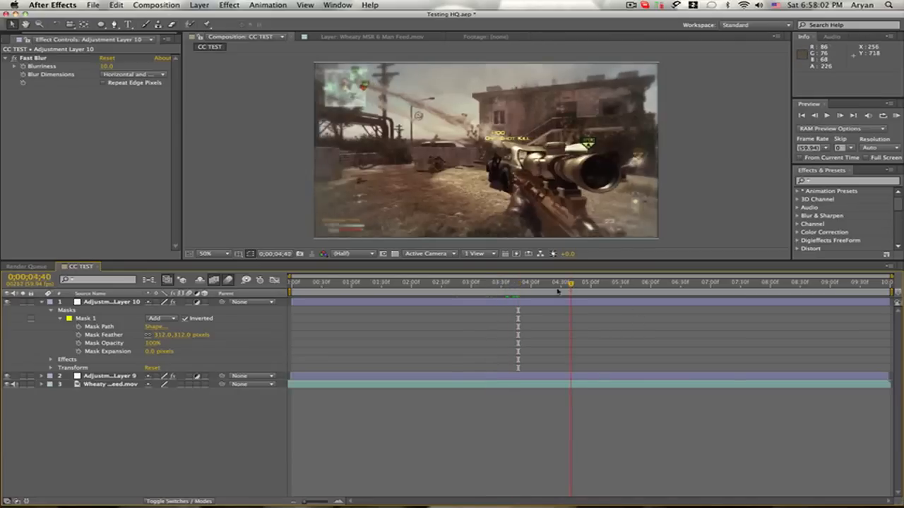
# Drag the blur mask's right, left and top points into an irregular custom outline
pyautogui.click(559, 286)
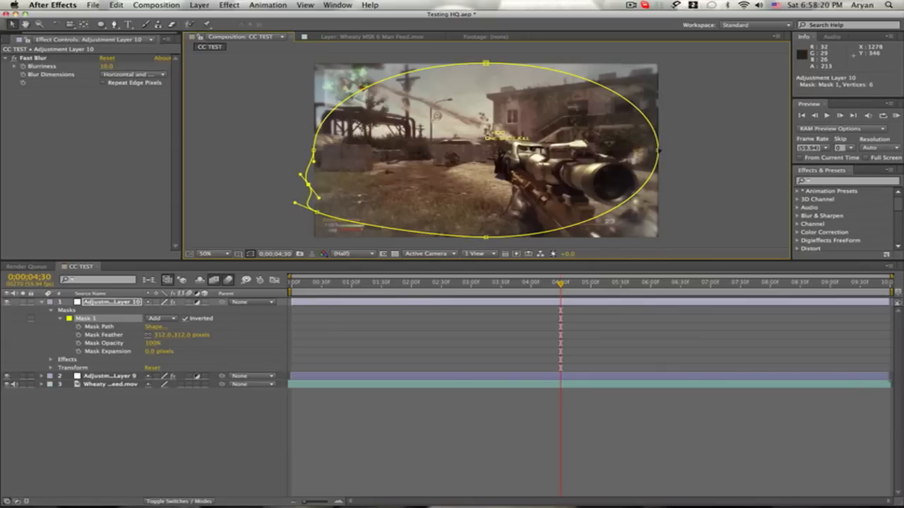
pyautogui.moveTo(657, 150); pyautogui.dragTo(616, 149)
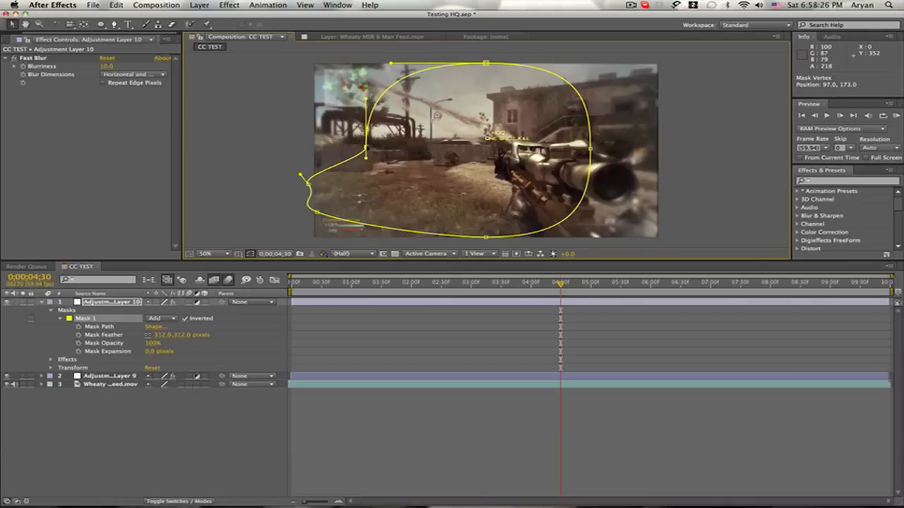
pyautogui.moveTo(365, 153); pyautogui.dragTo(429, 185)
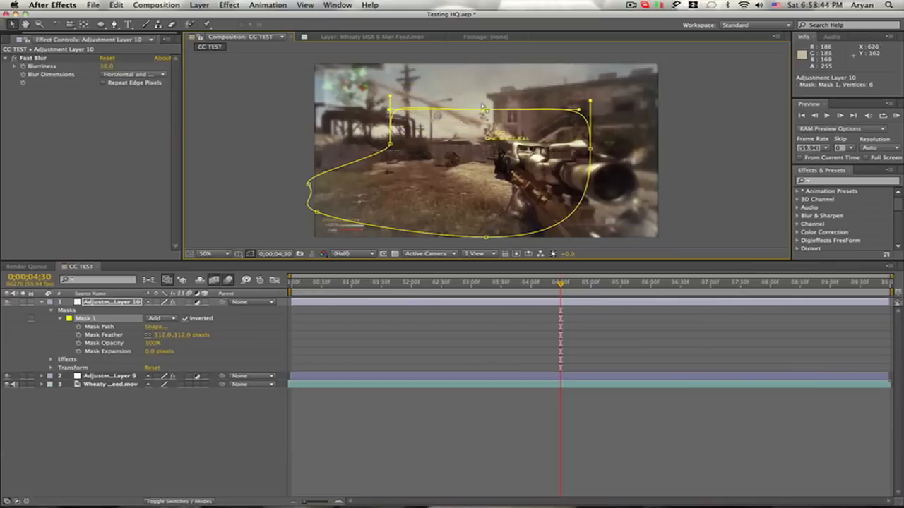
pyautogui.moveTo(486, 107); pyautogui.dragTo(486, 76)
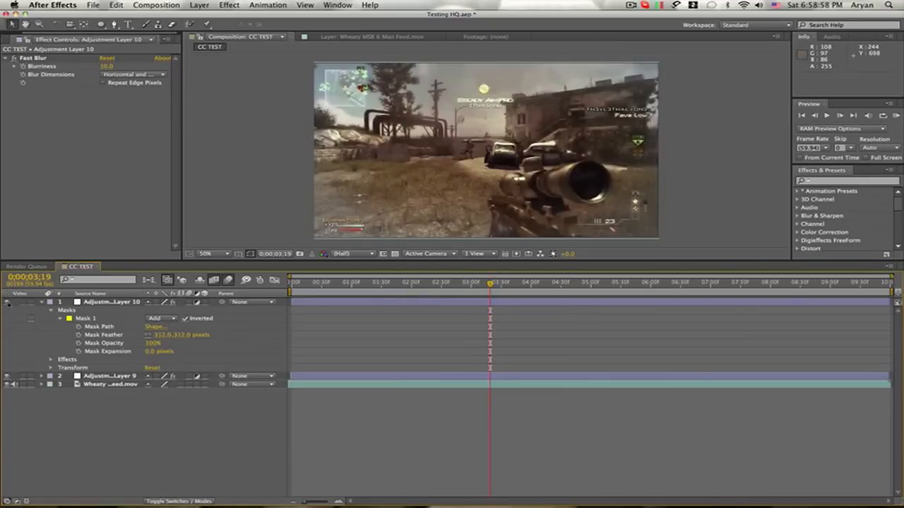
# Select the Wheaty MSR footage layer and scale it to about 101%, then check another frame
pyautogui.click(110, 385)
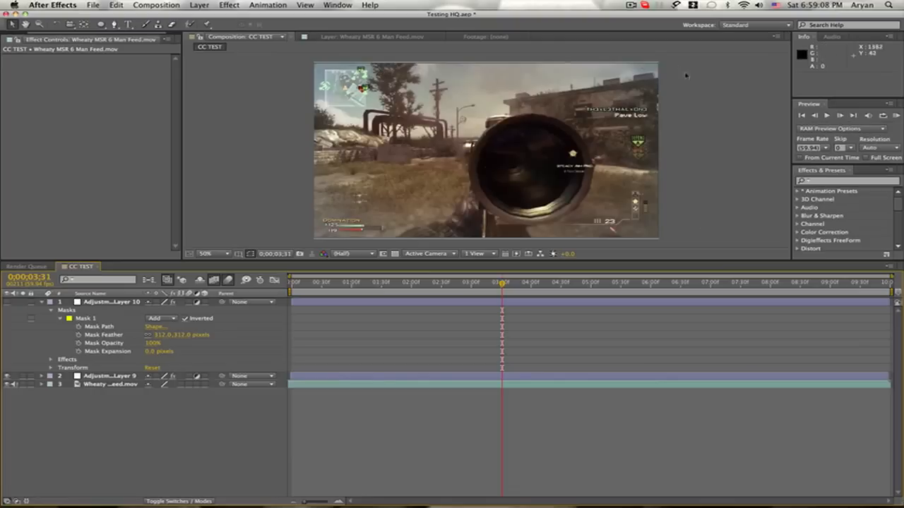
pyautogui.click(110, 384)
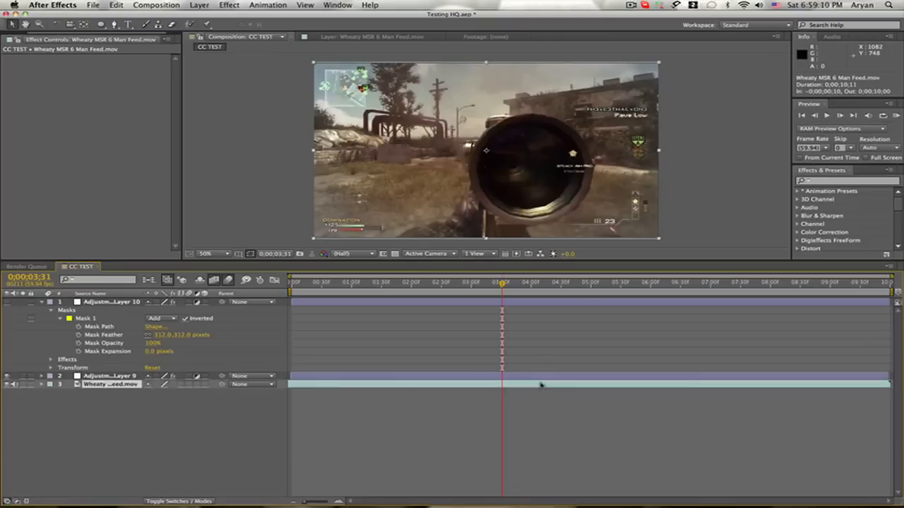
pyautogui.moveTo(661, 153)
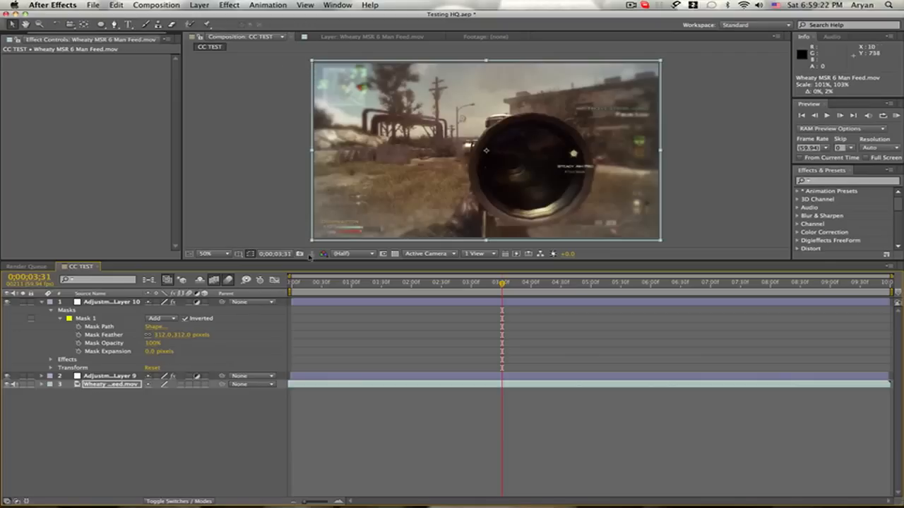
pyautogui.moveTo(316, 135)
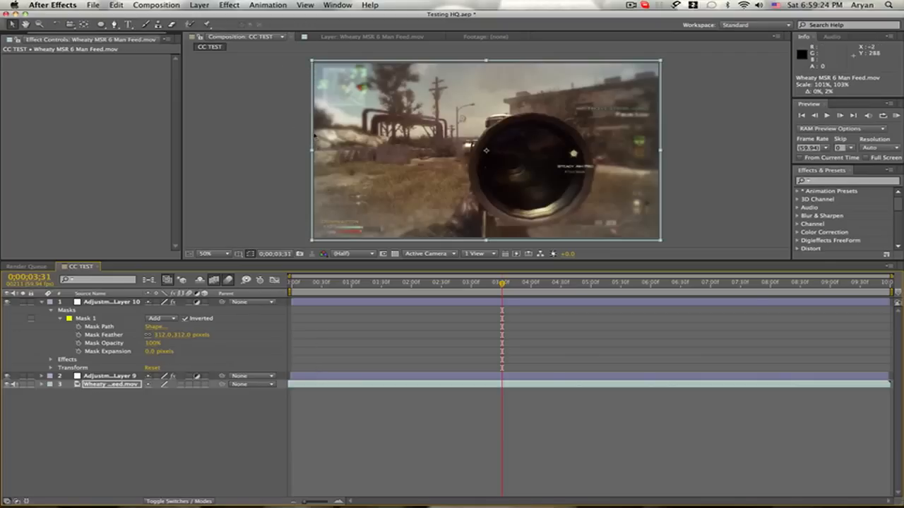
pyautogui.moveTo(412, 316)
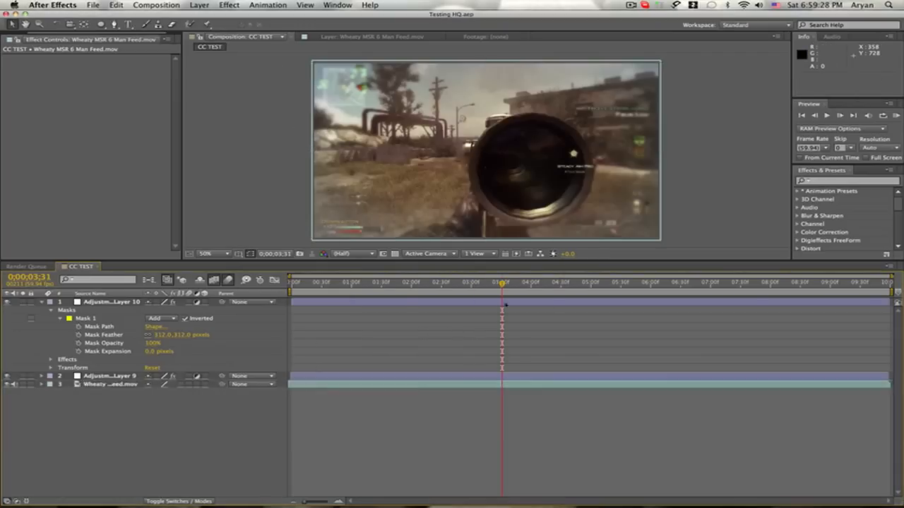
pyautogui.click(424, 282)
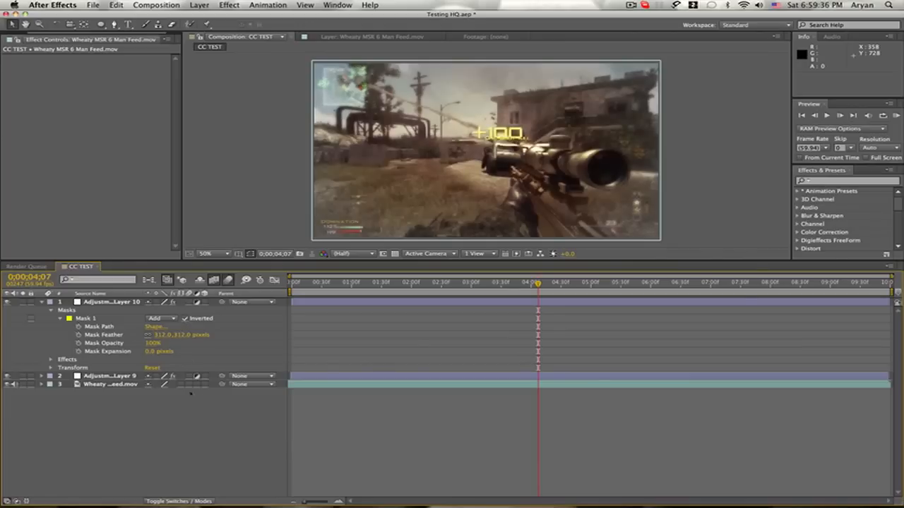
pyautogui.click(41, 302)
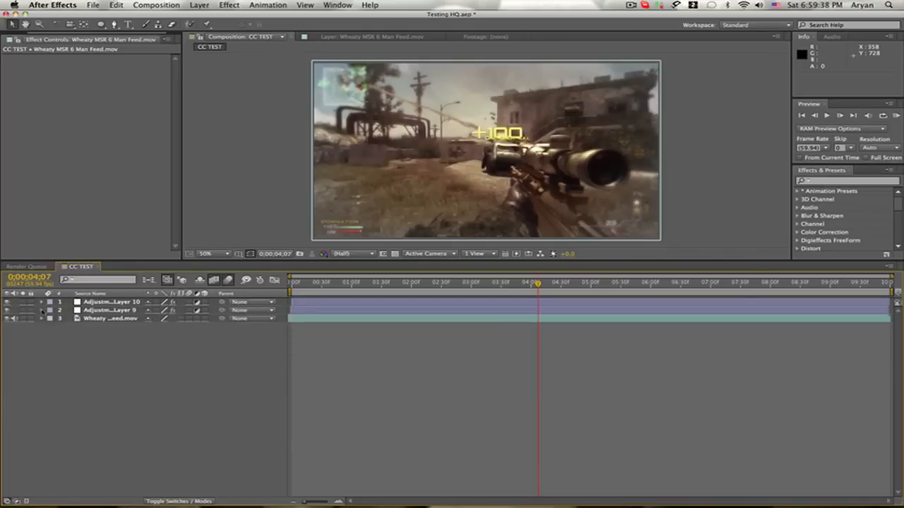
# Select Adjustment Layer 9 and pull its vignette mask's left and right points inward
pyautogui.click(41, 311)
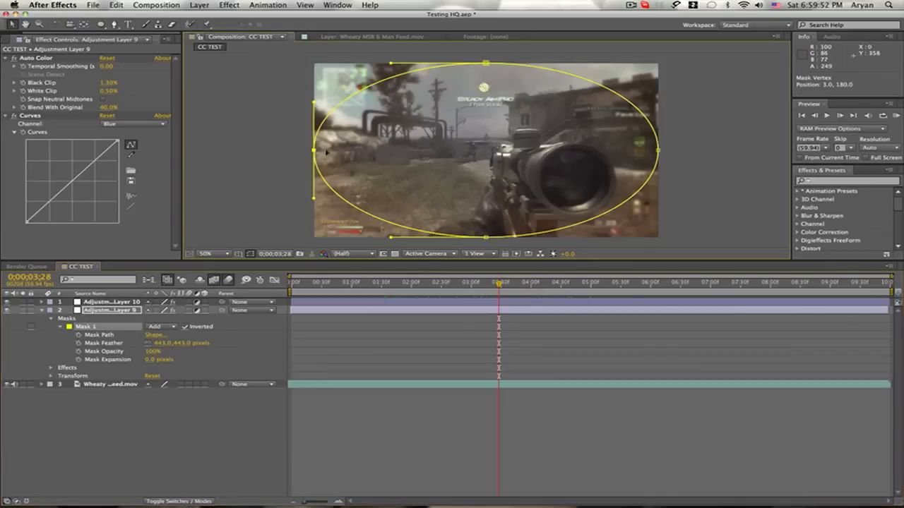
pyautogui.moveTo(314, 149); pyautogui.dragTo(393, 150)
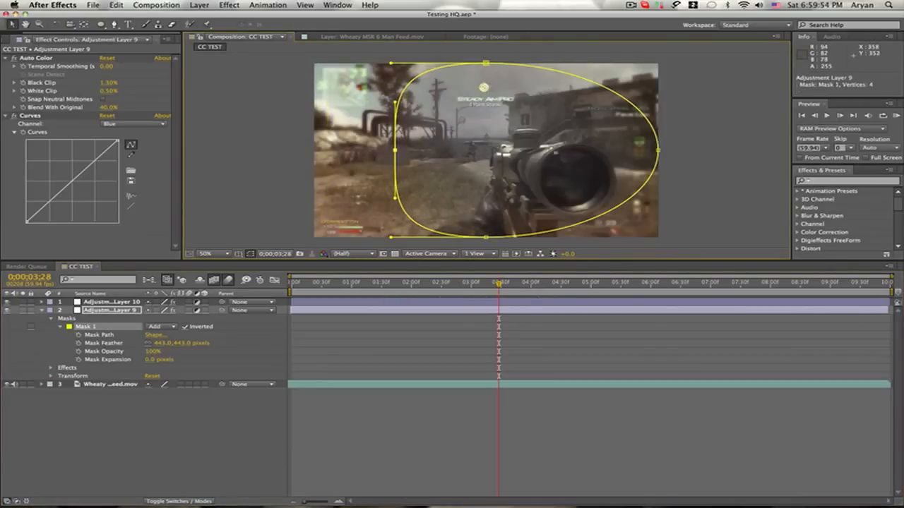
pyautogui.moveTo(657, 149); pyautogui.dragTo(579, 150)
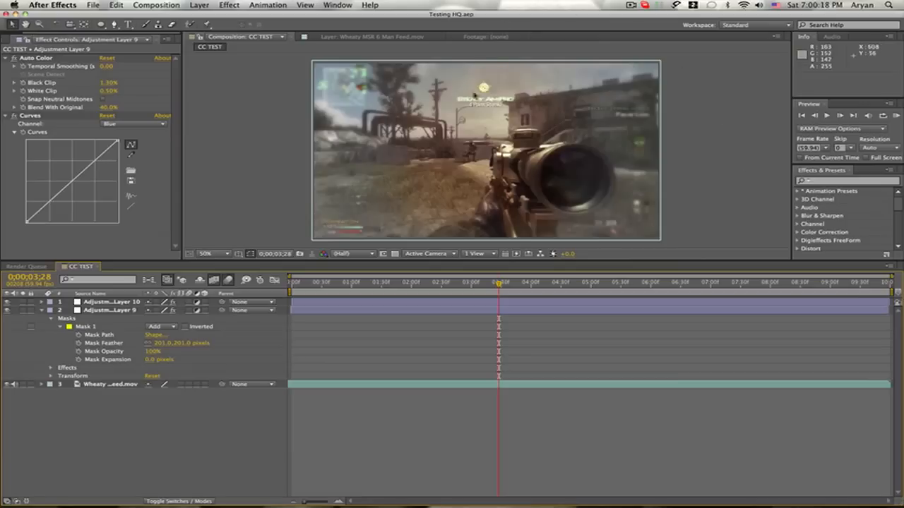
pyautogui.moveTo(281, 166)
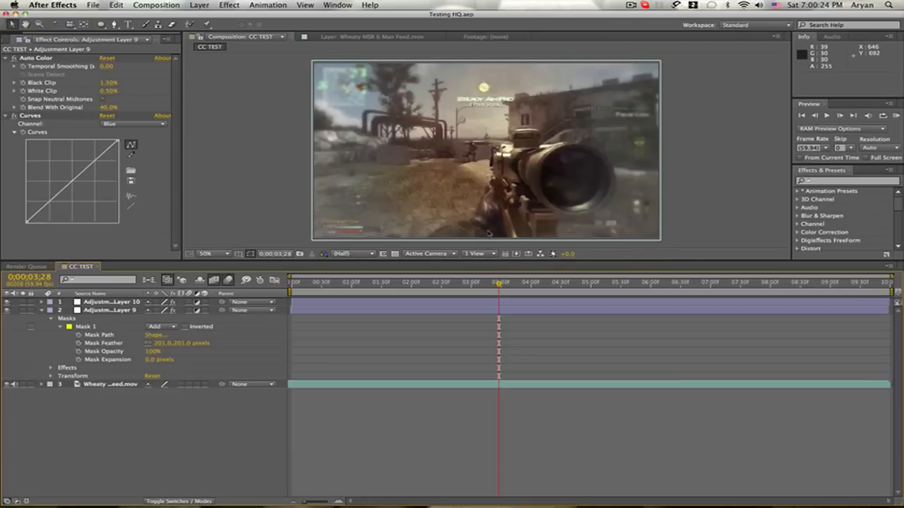
pyautogui.moveTo(483, 234)
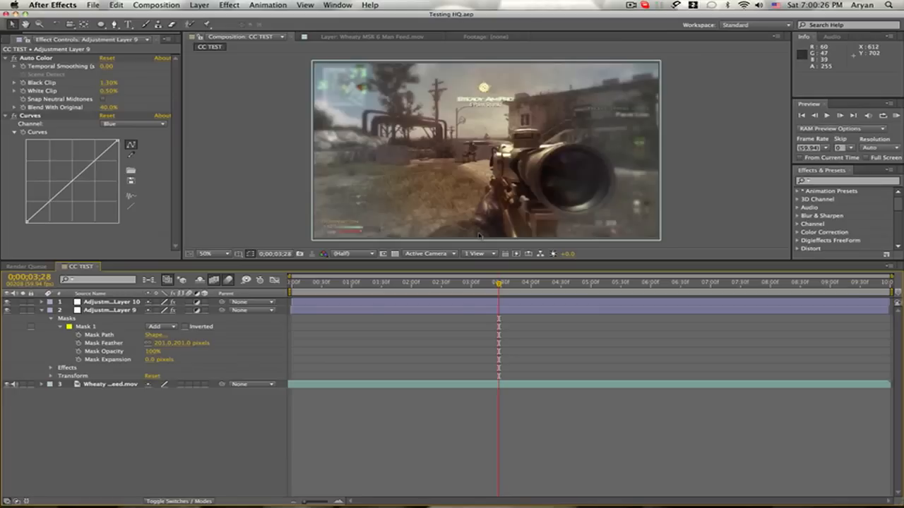